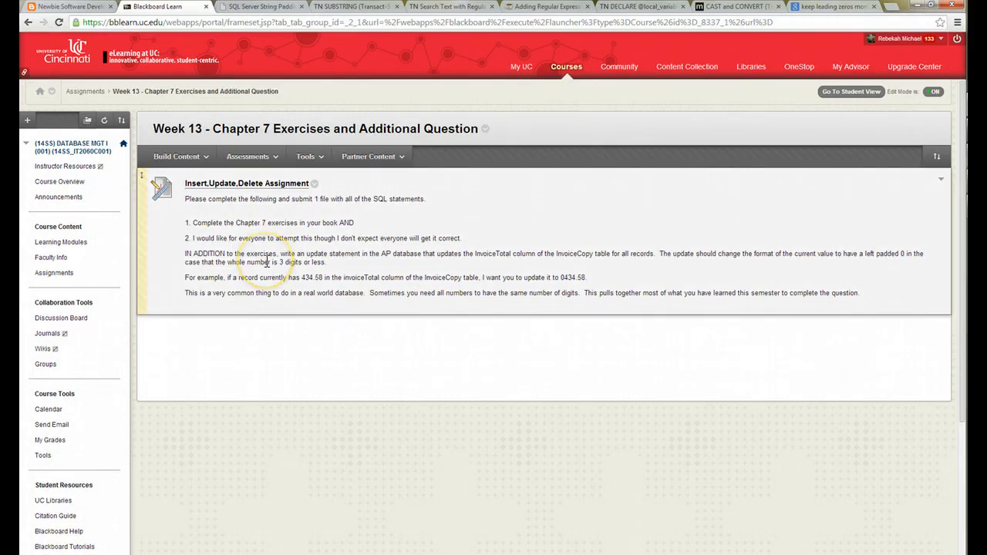
{"action": "mouse_move", "coordinate": [441, 249]}
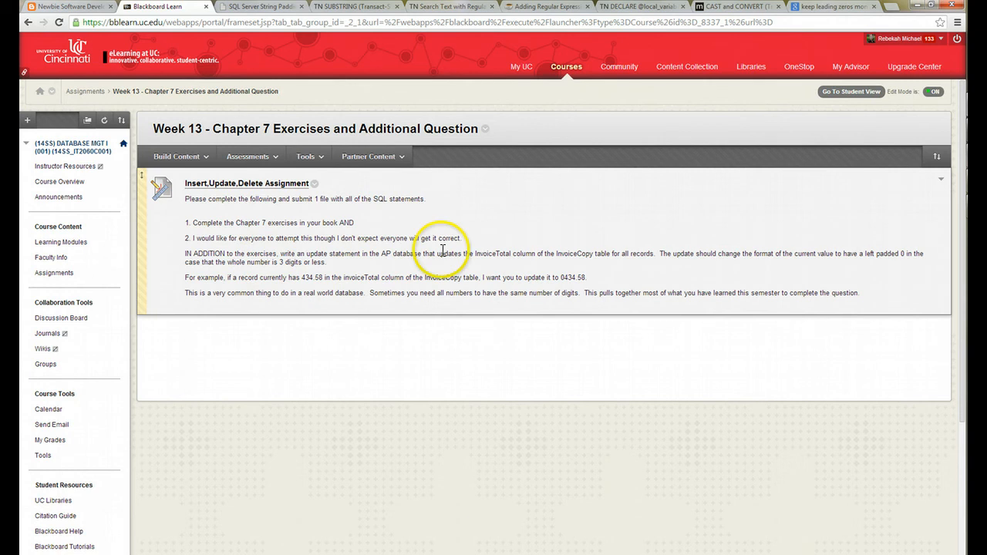
{"action": "mouse_move", "coordinate": [484, 254]}
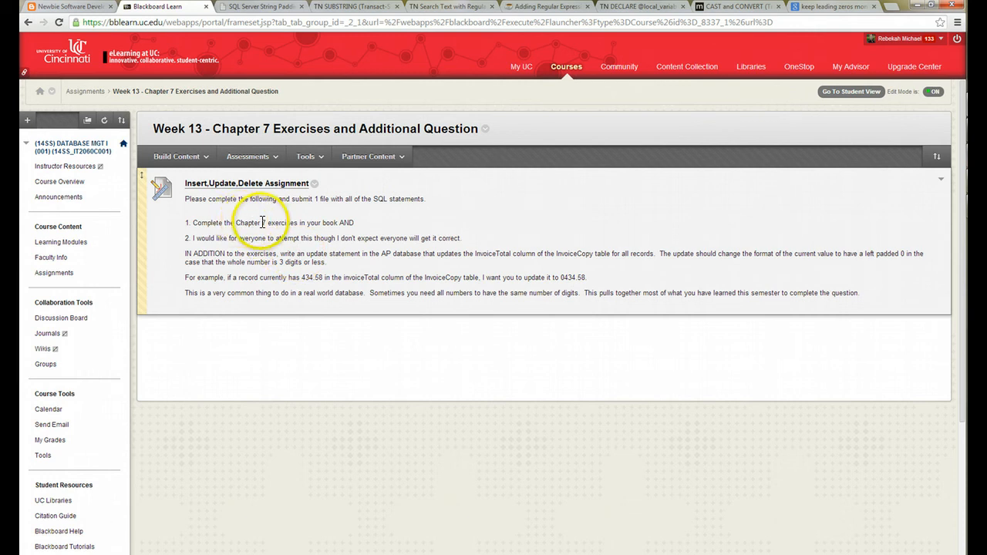
{"action": "mouse_move", "coordinate": [305, 250]}
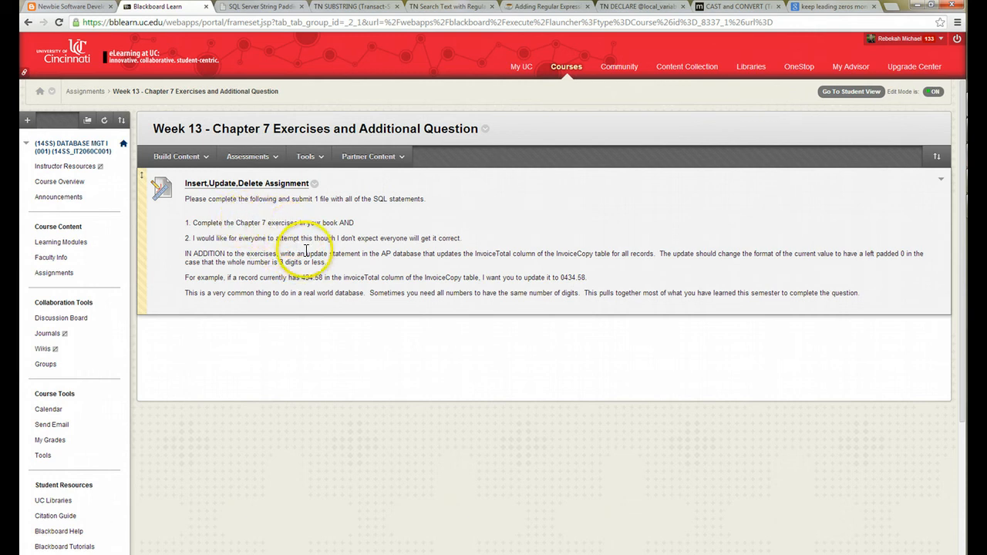
{"action": "mouse_move", "coordinate": [333, 292]}
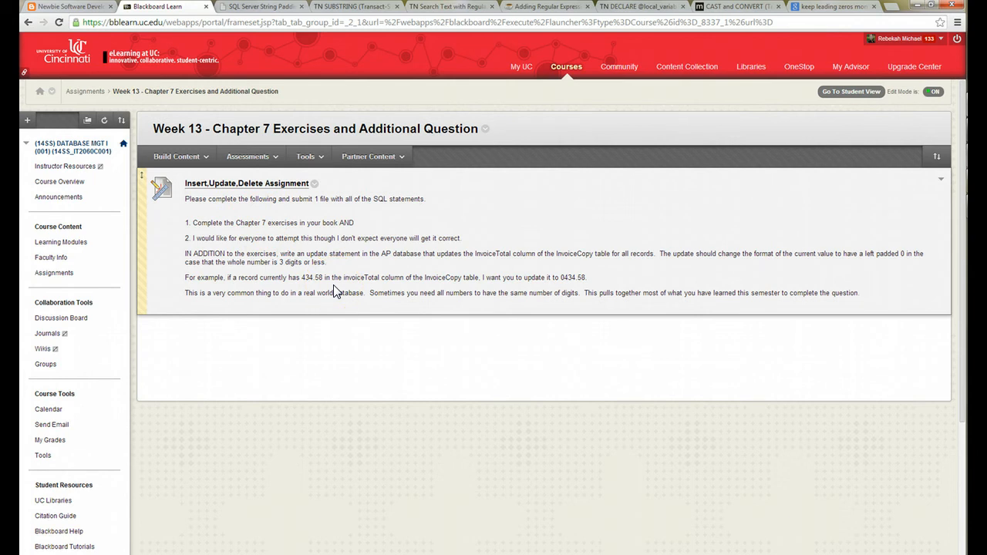
{"action": "mouse_move", "coordinate": [233, 256]}
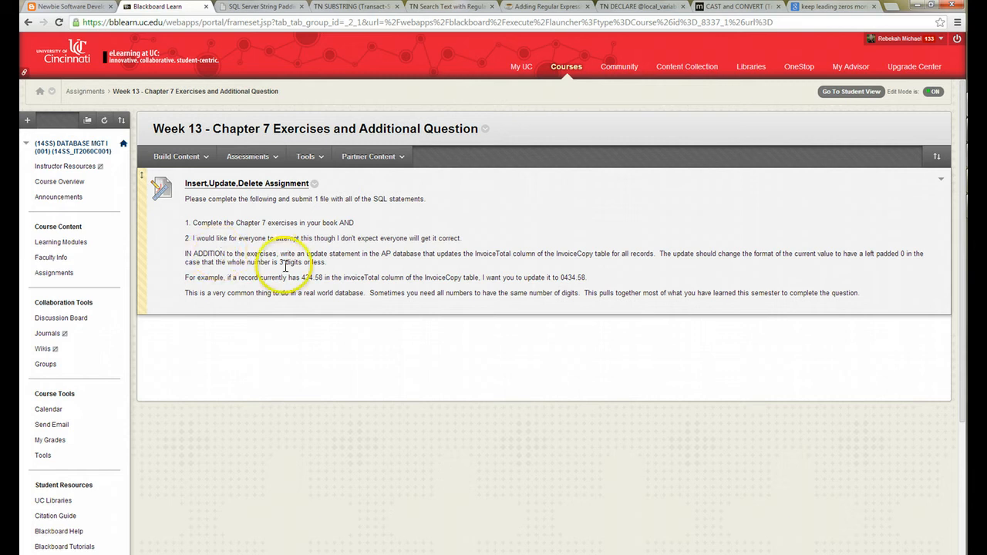
{"action": "mouse_move", "coordinate": [546, 278]}
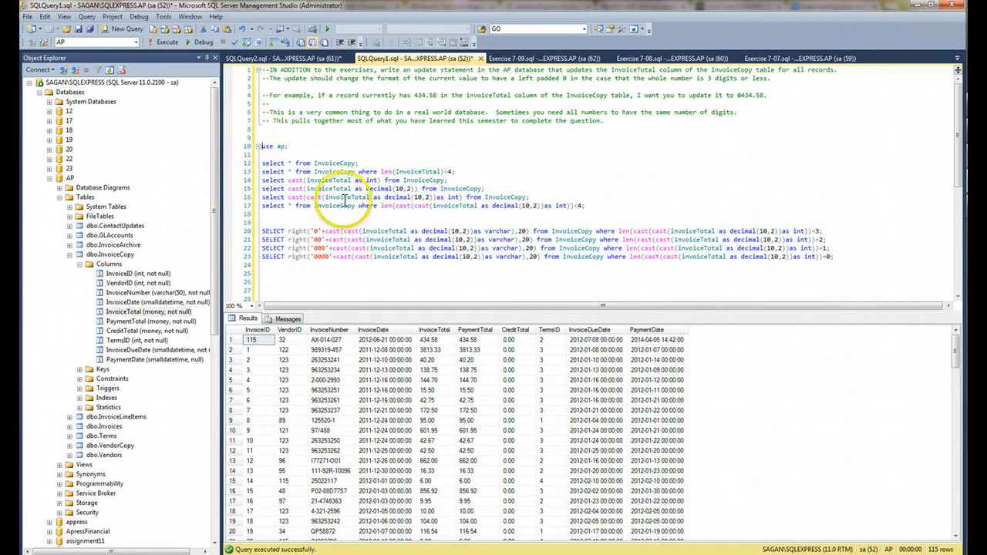
{"action": "mouse_move", "coordinate": [343, 205]}
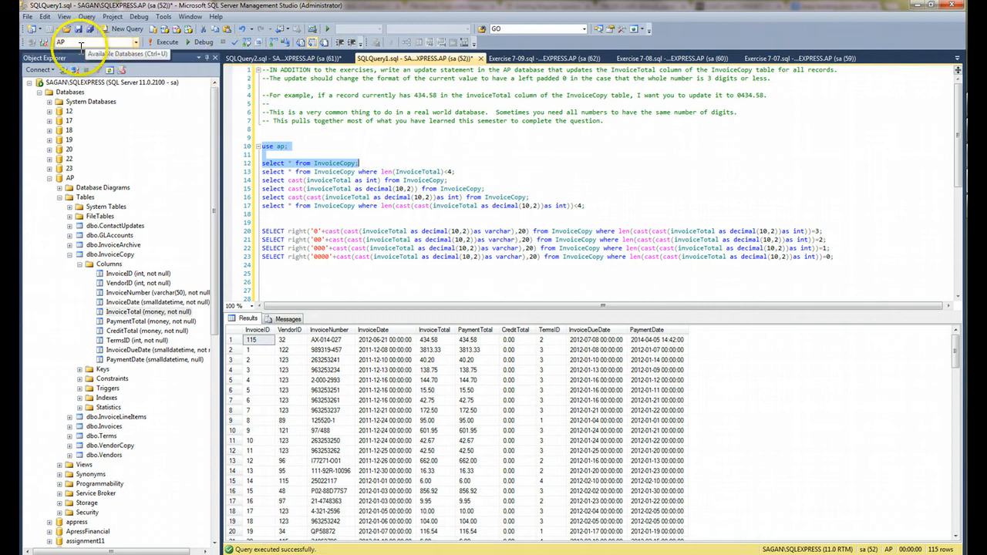
{"action": "mouse_move", "coordinate": [136, 48]}
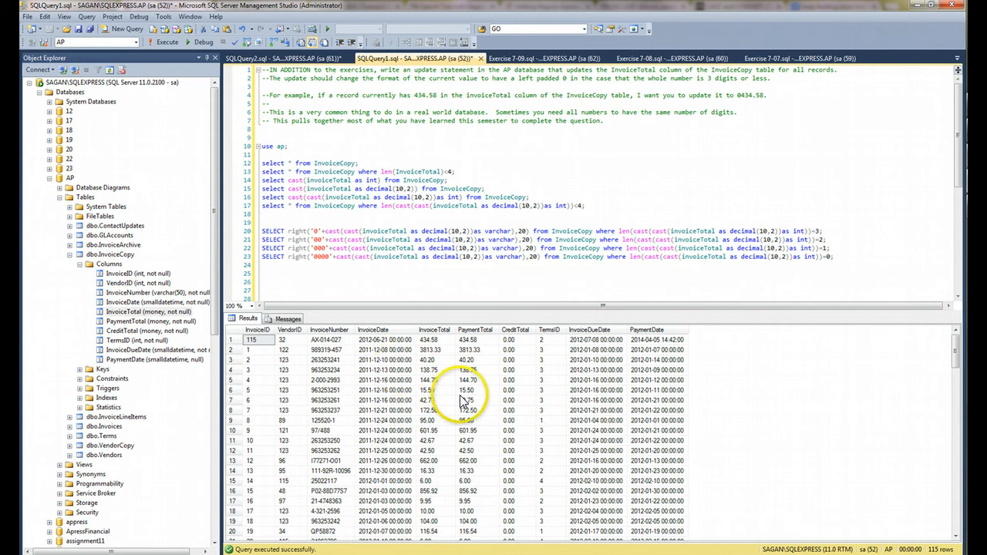
Step: Run 'select * from InvoiceCopy;' to list every row of the table
{"action": "left_click", "coordinate": [435, 330]}
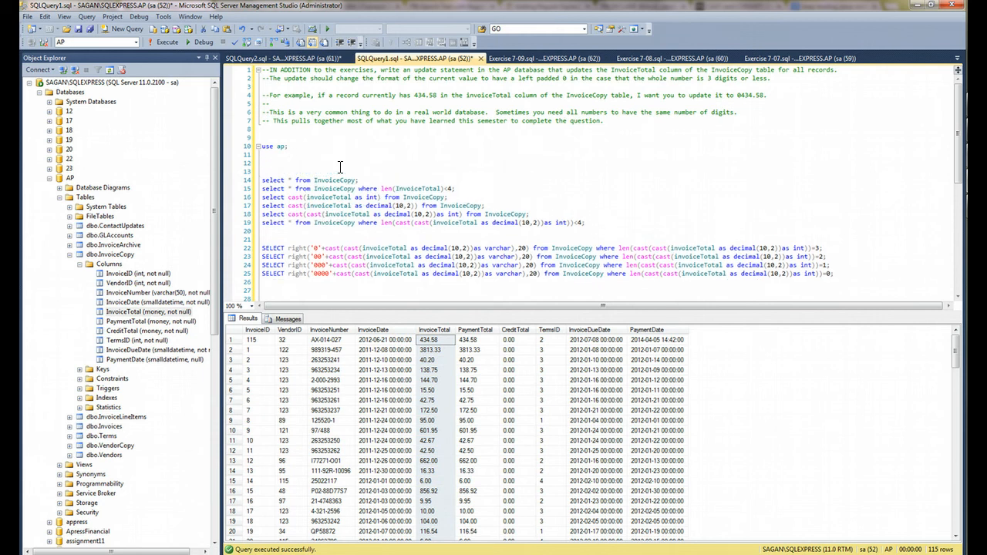
Step: Write and run 'select max(InvoiceTotal) from InvoiceCopy;', returning 37966.19
{"action": "type", "text": "select m"}
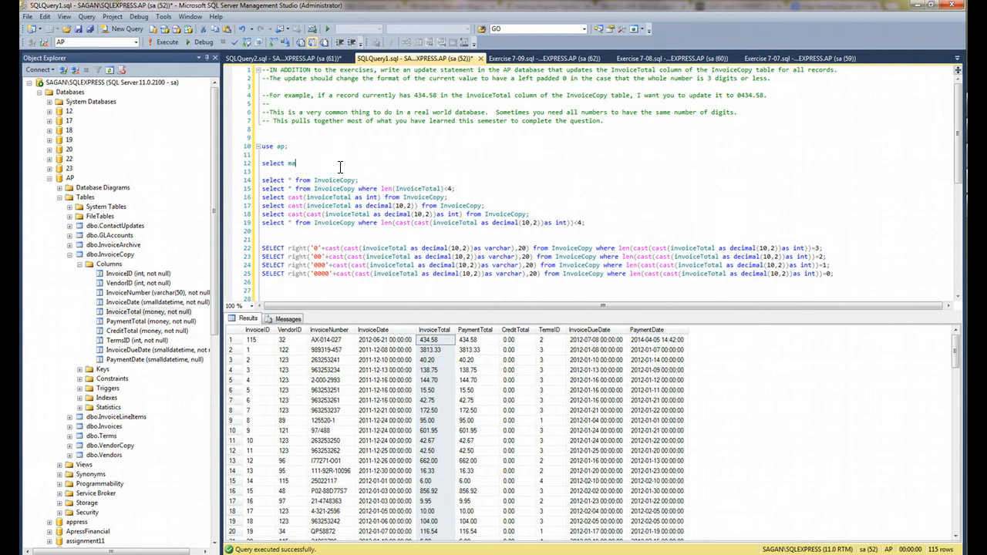
{"action": "type", "text": "ax("}
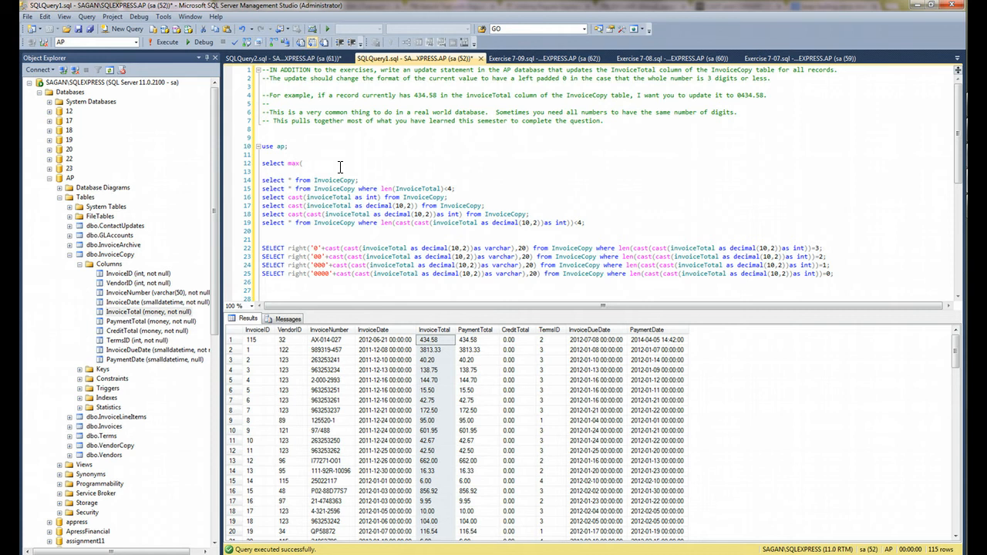
{"action": "type", "text": "invoiceTotal"}
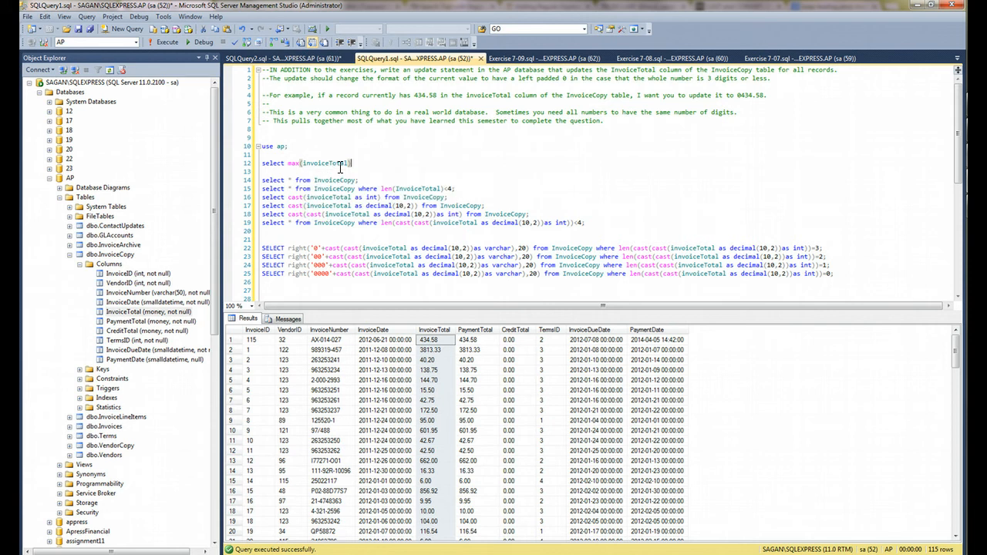
{"action": "type", "text": "from in"}
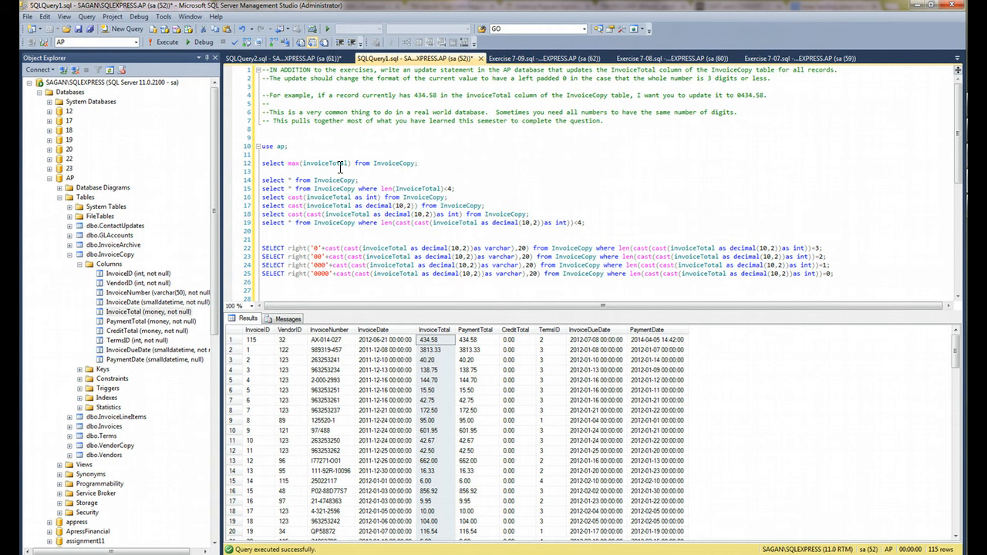
{"action": "left_click", "coordinate": [339, 163]}
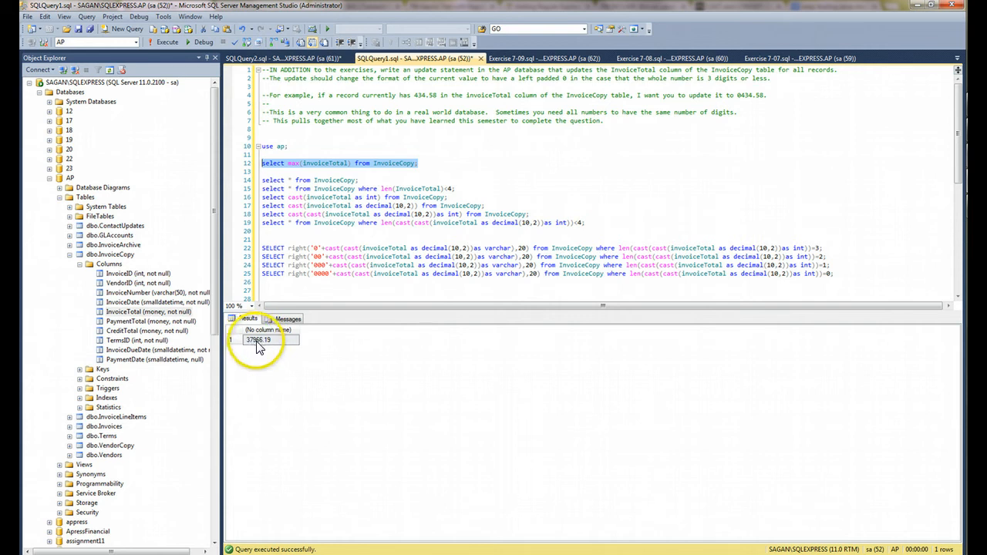
{"action": "mouse_move", "coordinate": [428, 159]}
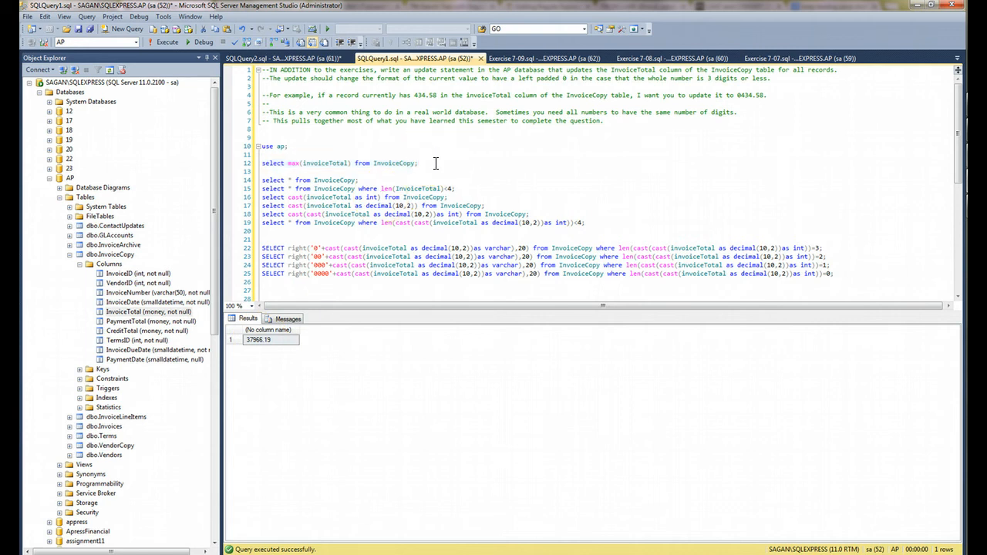
{"action": "left_click", "coordinate": [419, 164]}
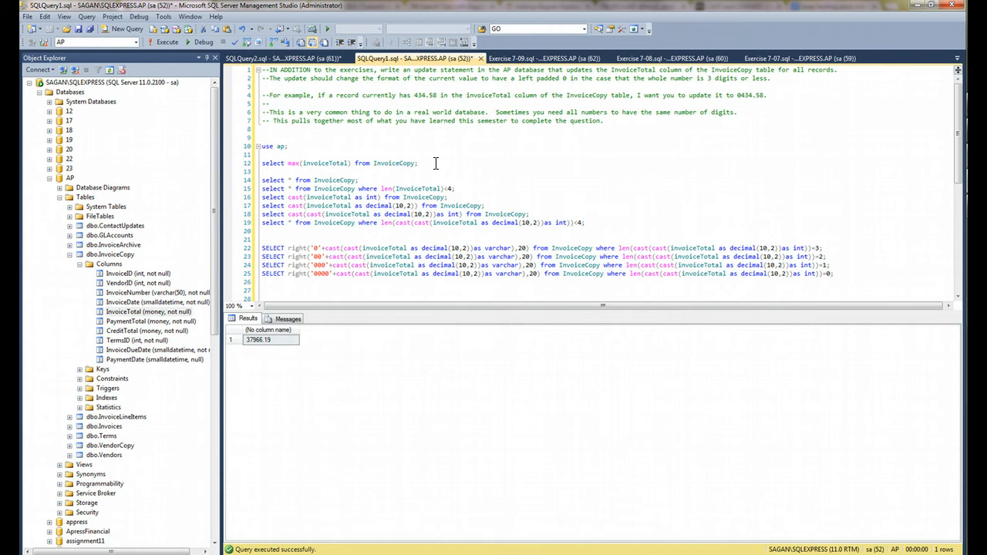
{"action": "left_click", "coordinate": [417, 163]}
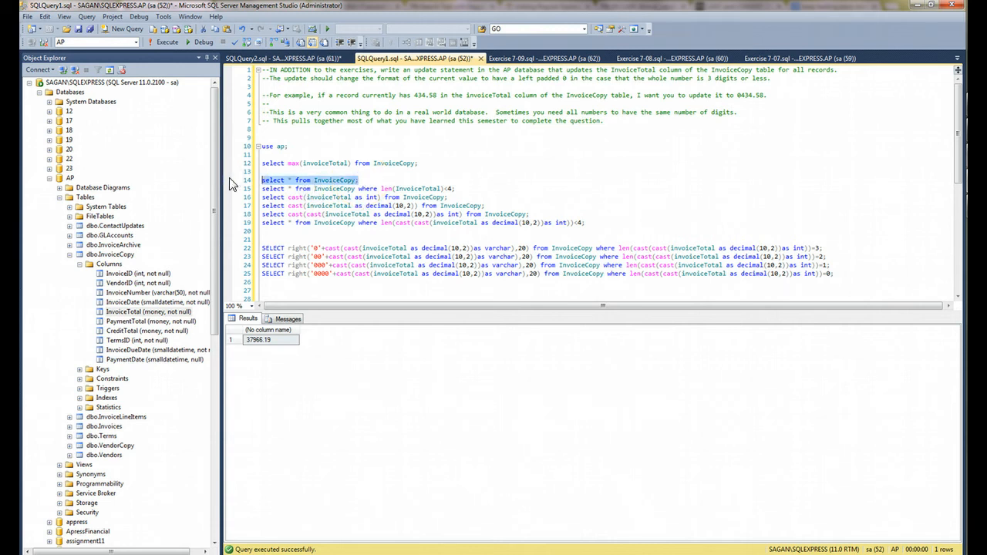
Step: Execute the query listing all InvoiceCopy rows again
{"action": "left_click", "coordinate": [166, 42]}
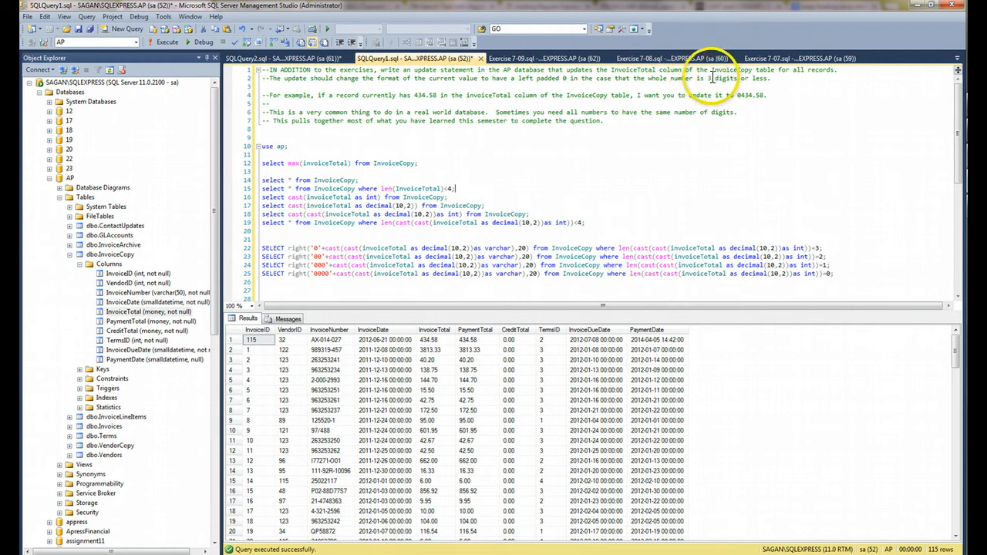
{"action": "mouse_move", "coordinate": [493, 173]}
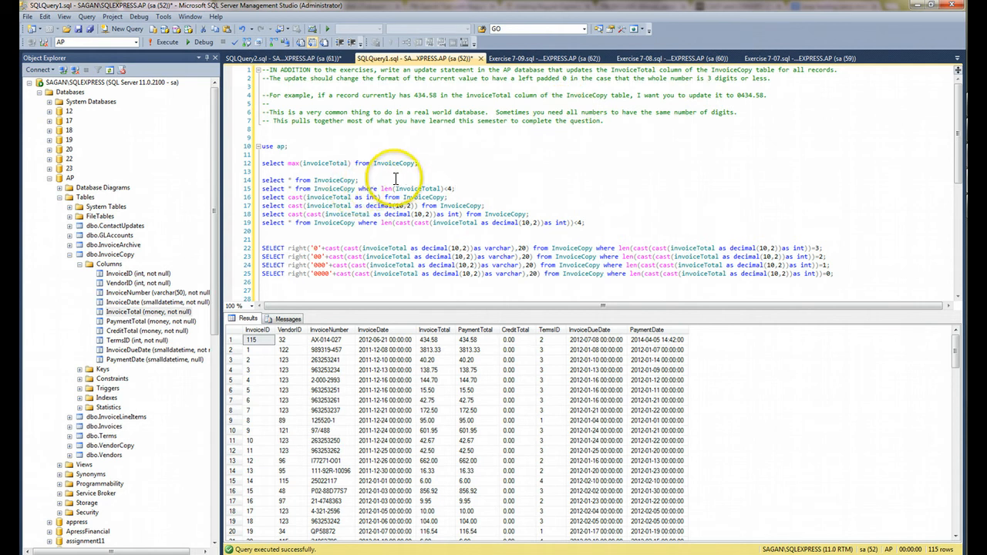
{"action": "mouse_move", "coordinate": [472, 189]}
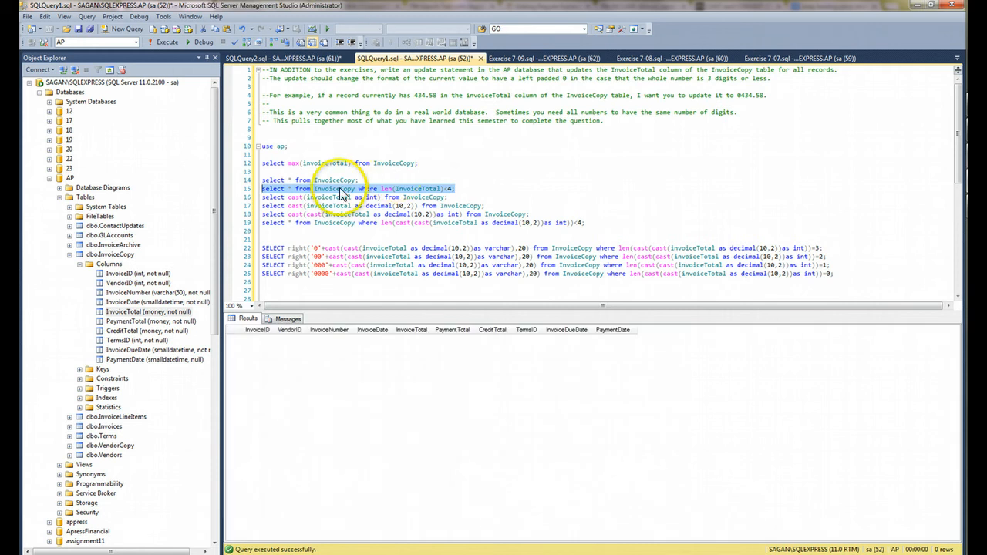
{"action": "mouse_move", "coordinate": [385, 198]}
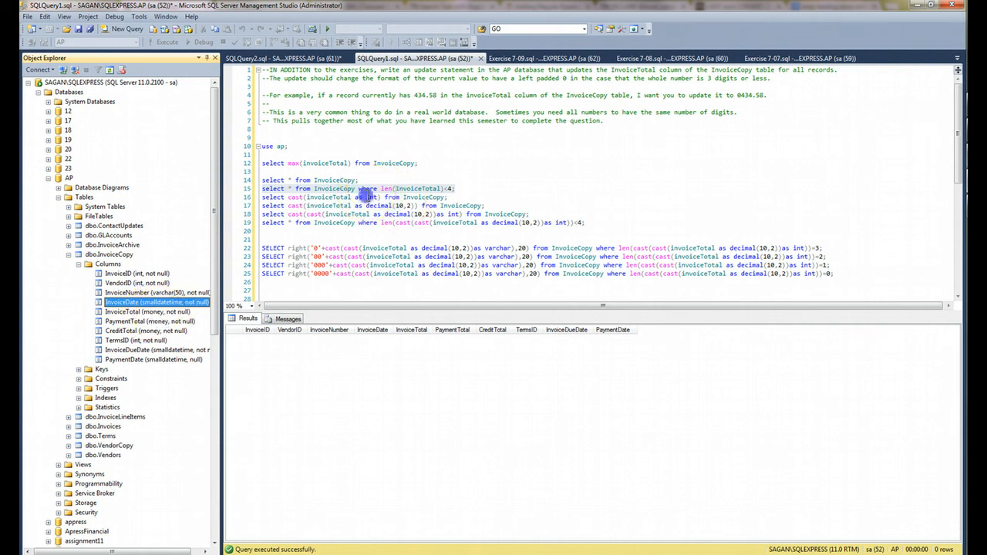
{"action": "mouse_move", "coordinate": [449, 206]}
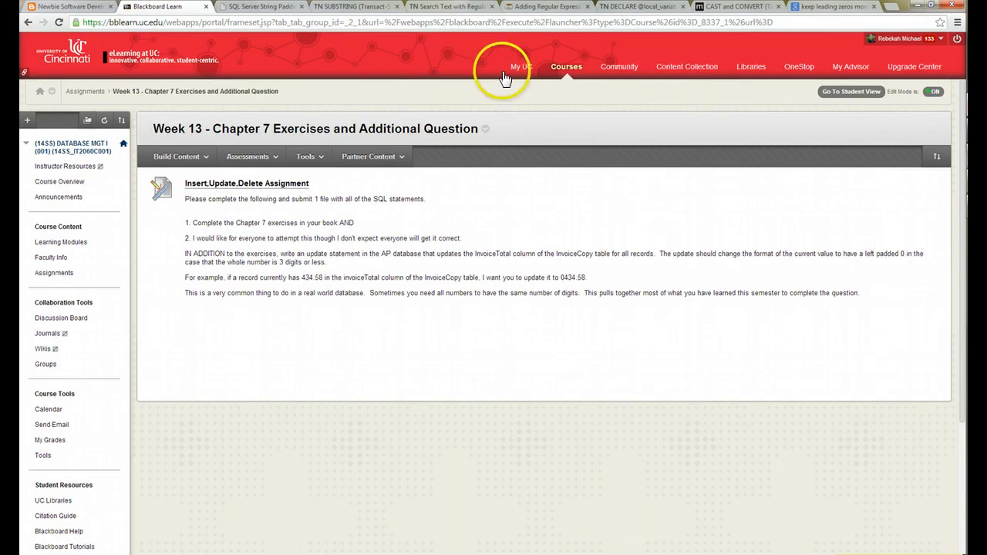
Step: Search the SQL Server docs and read the money and smallmoney article's Converting money Data example
{"action": "left_click", "coordinate": [259, 6]}
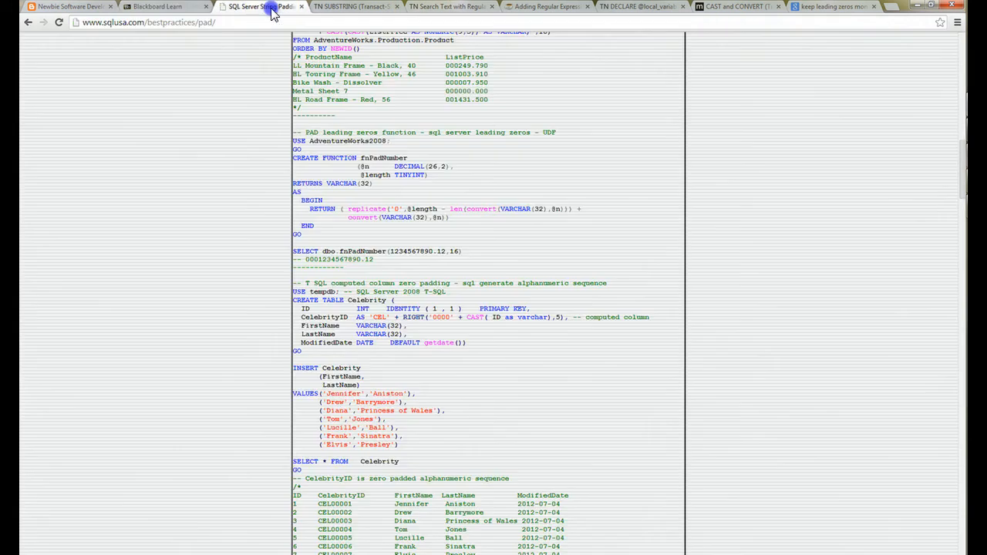
{"action": "left_click", "coordinate": [354, 6]}
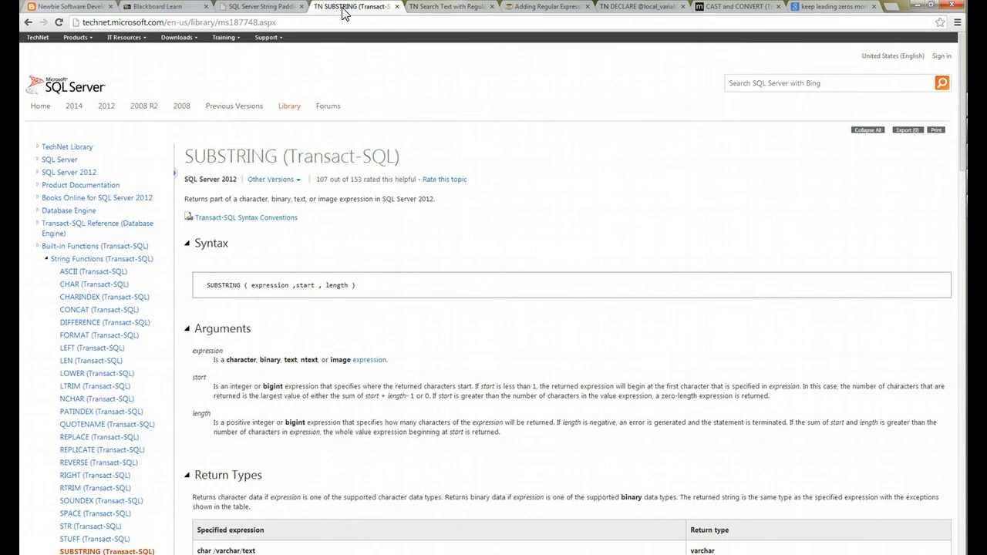
{"action": "left_click", "coordinate": [774, 83]}
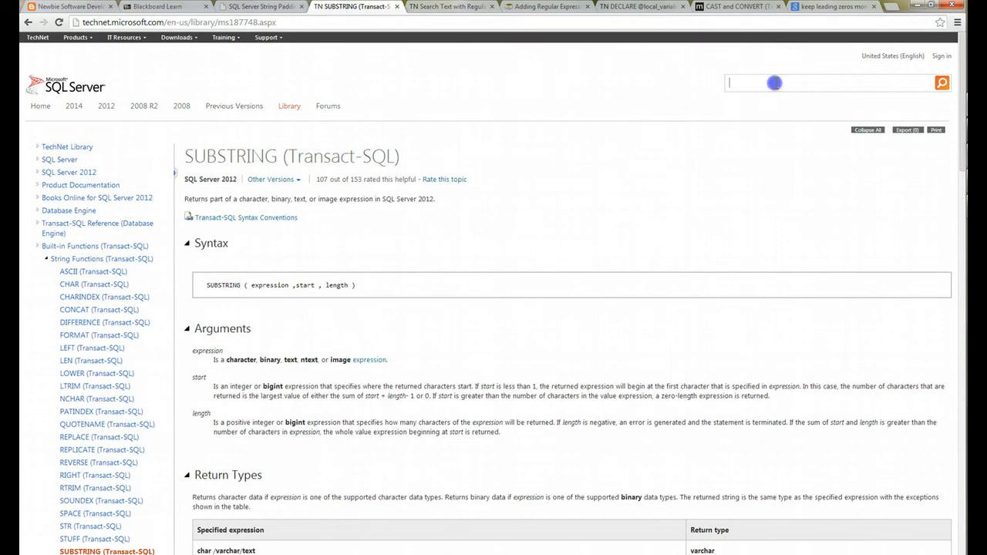
{"action": "type", "text": "mc"}
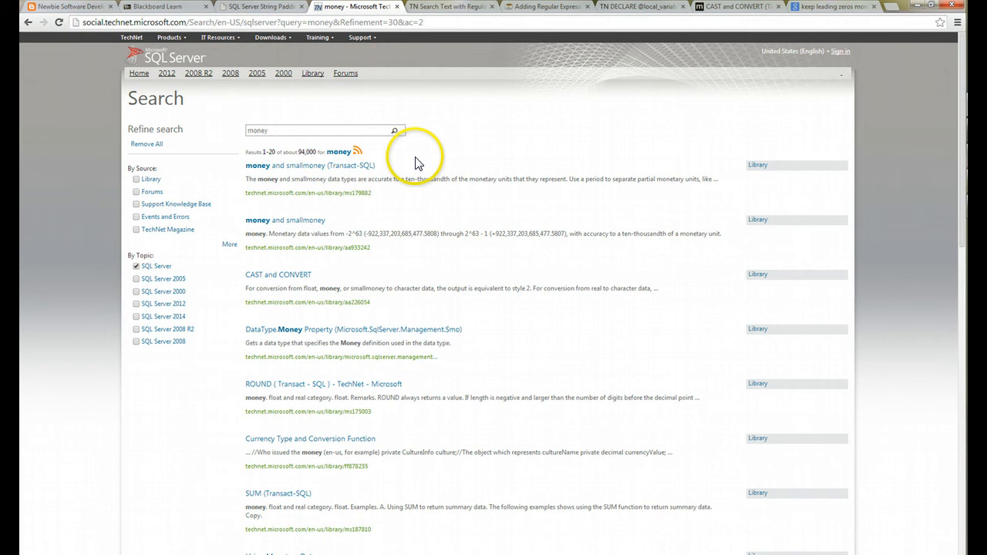
{"action": "left_click", "coordinate": [310, 165]}
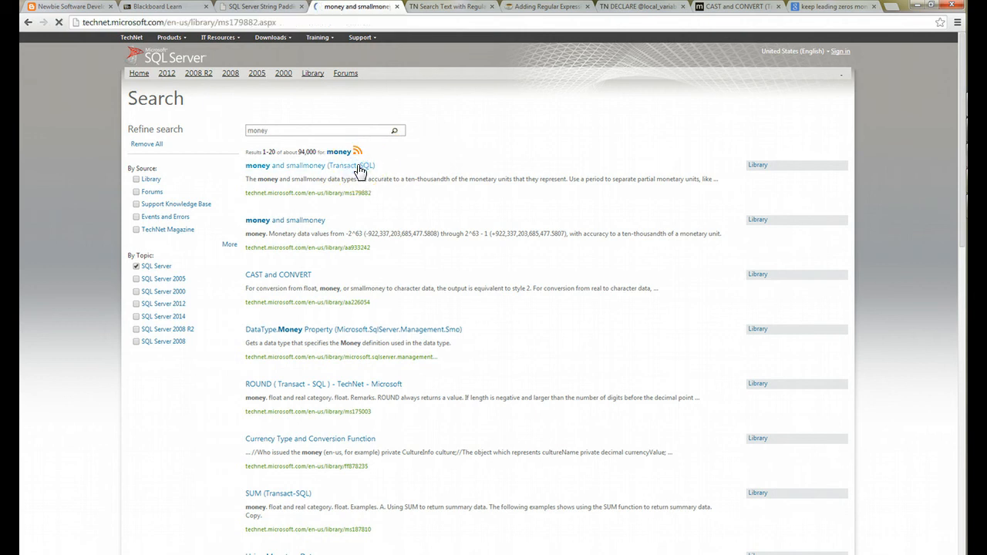
{"action": "left_click", "coordinate": [310, 165]}
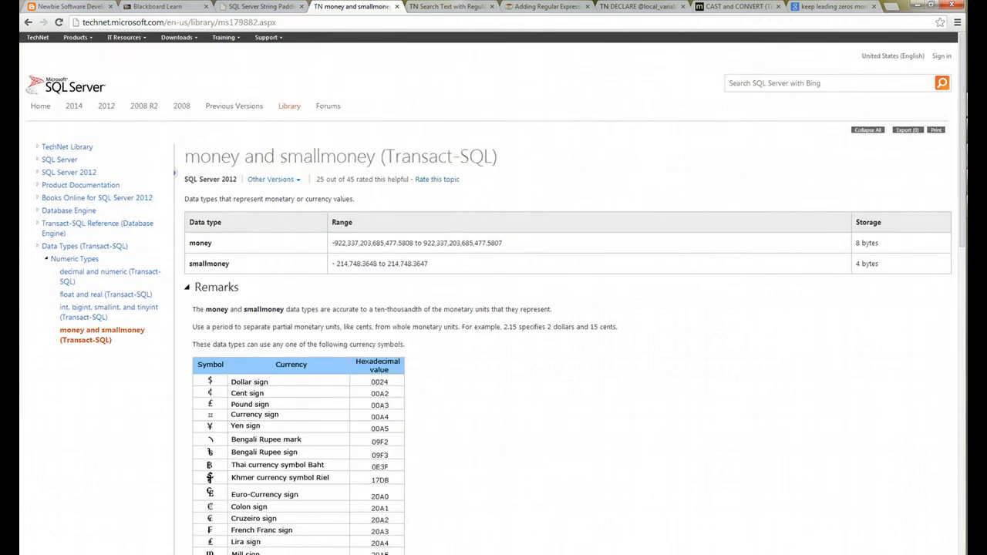
{"action": "scroll", "scroll_direction": "down", "scroll_amount": 3}
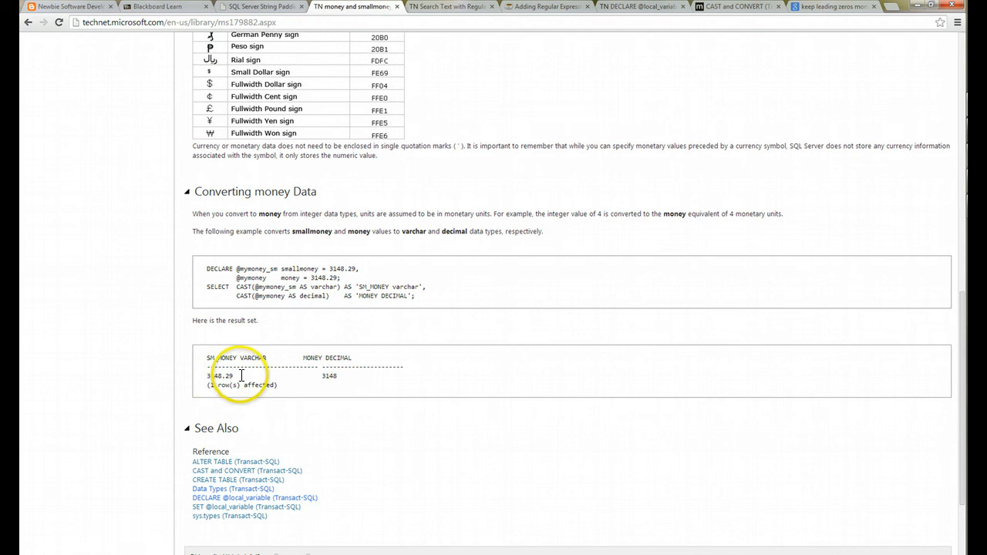
{"action": "mouse_move", "coordinate": [327, 378]}
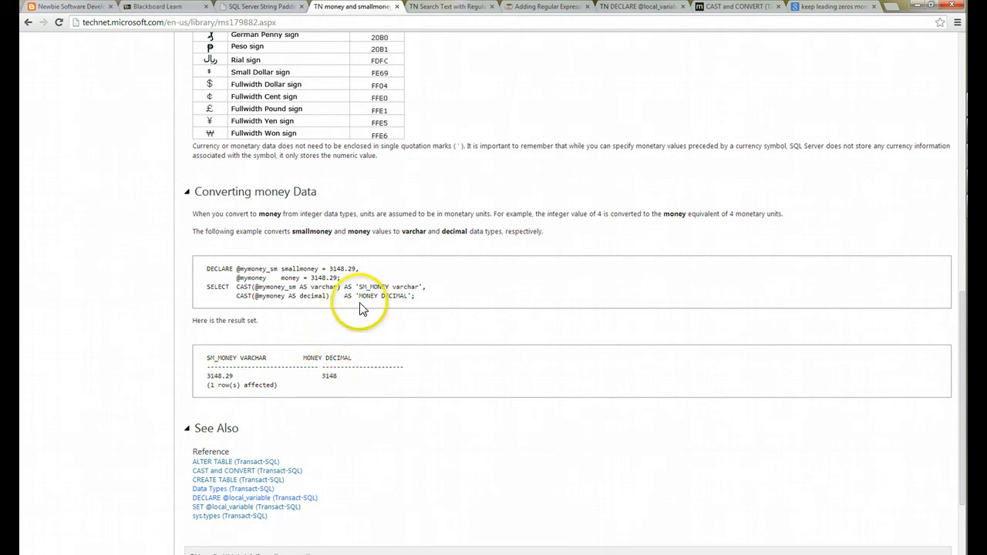
{"action": "double_click", "coordinate": [311, 296]}
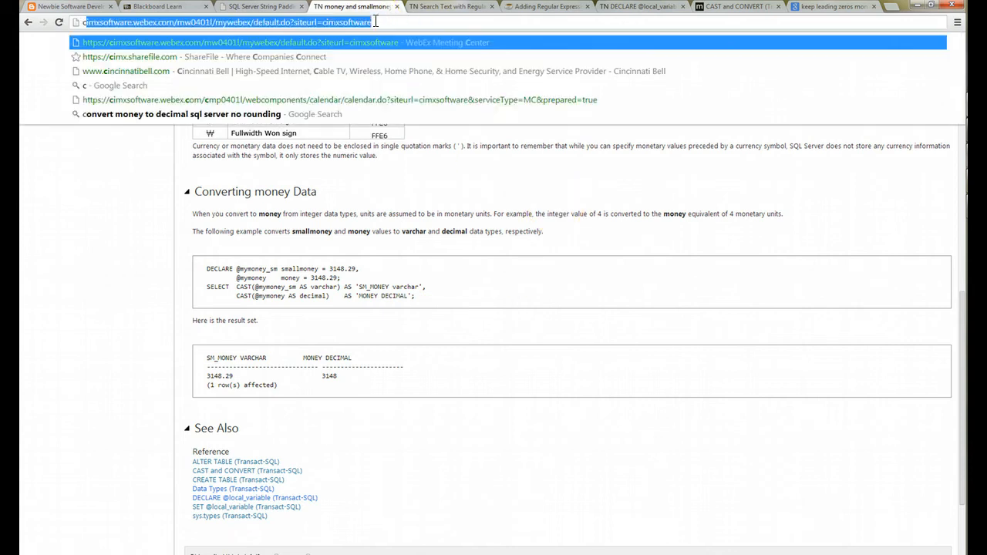
Step: Search 'cast money sql server' to reach the CAST and CONVERT (Transact-SQL) reference
{"action": "type", "text": "cast"}
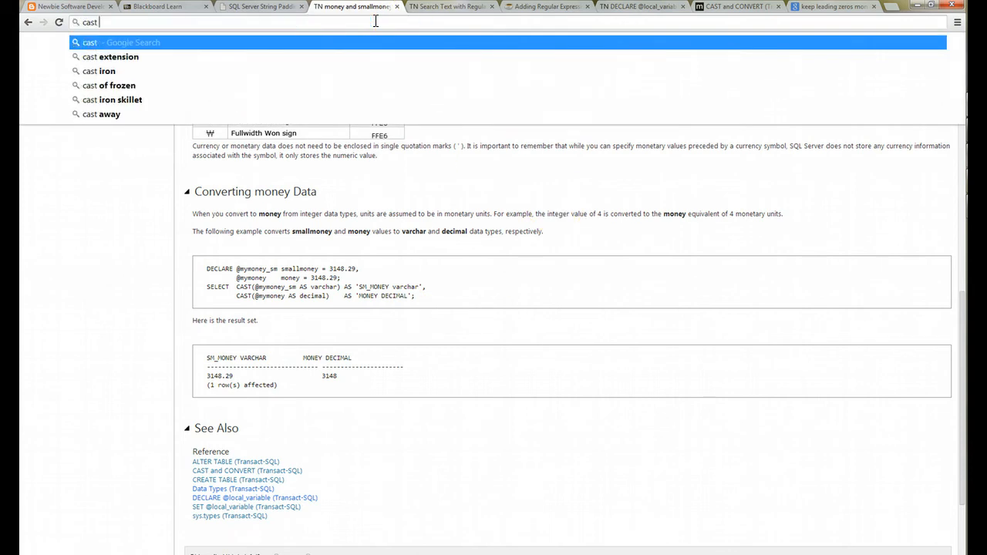
{"action": "type", "text": "money"}
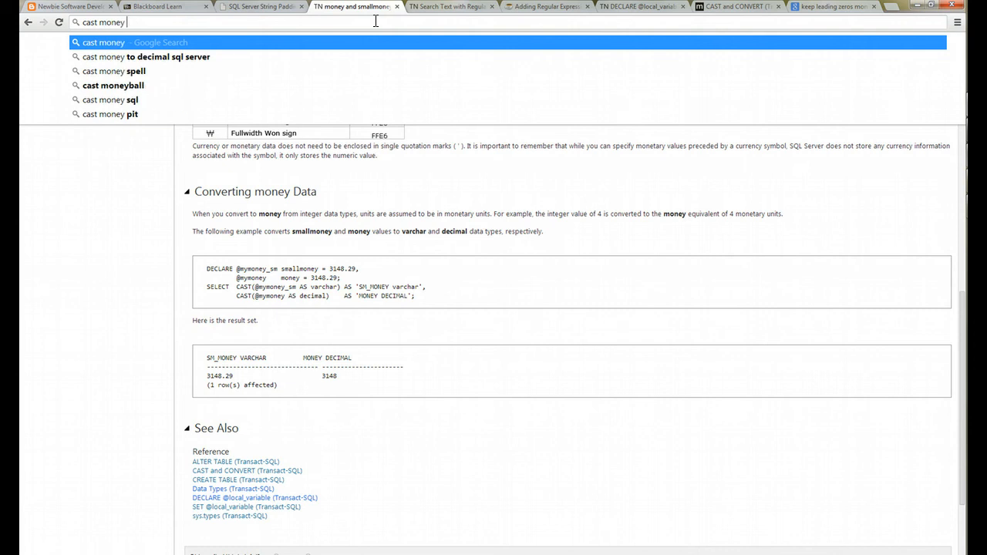
{"action": "type", "text": "sql ser"}
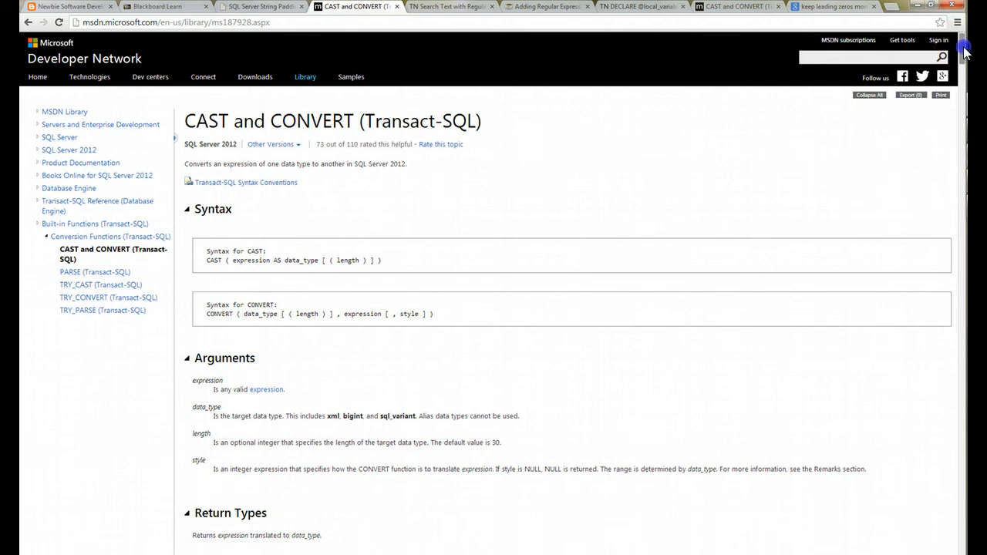
Step: Scroll the CAST and CONVERT page down to the data type conversion chart
{"action": "scroll", "scroll_direction": "down", "scroll_amount": 3}
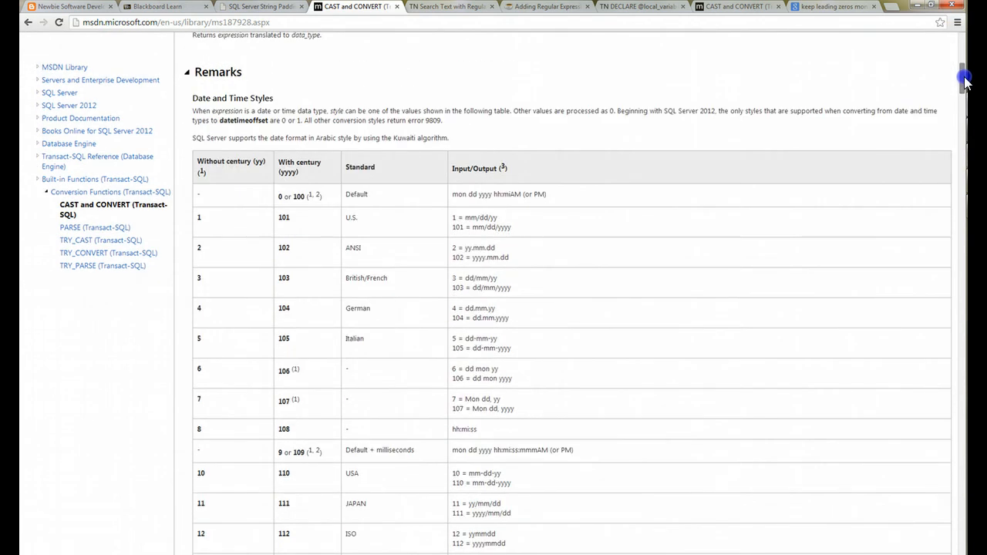
{"action": "scroll", "scroll_direction": "down", "scroll_amount": 3}
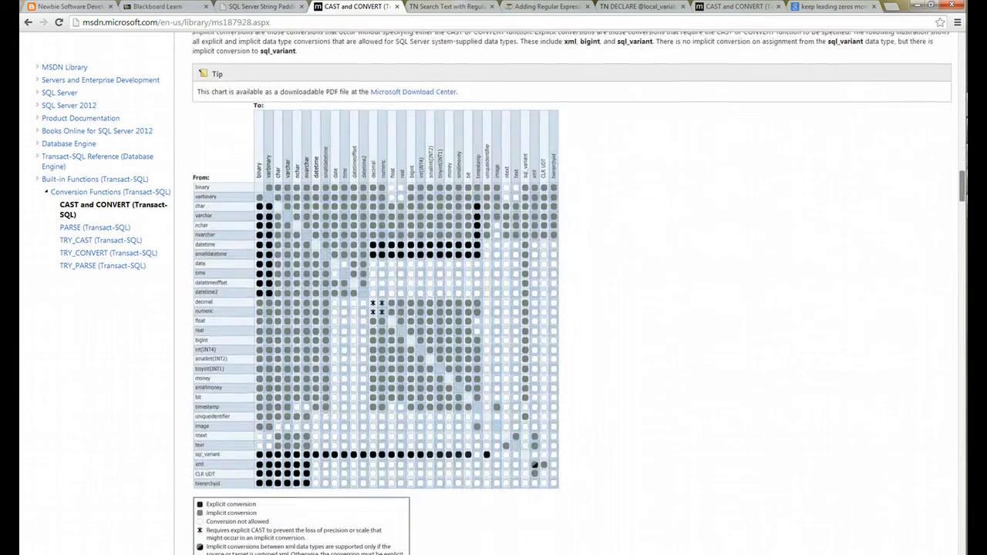
{"action": "scroll", "scroll_direction": "down", "scroll_amount": 3}
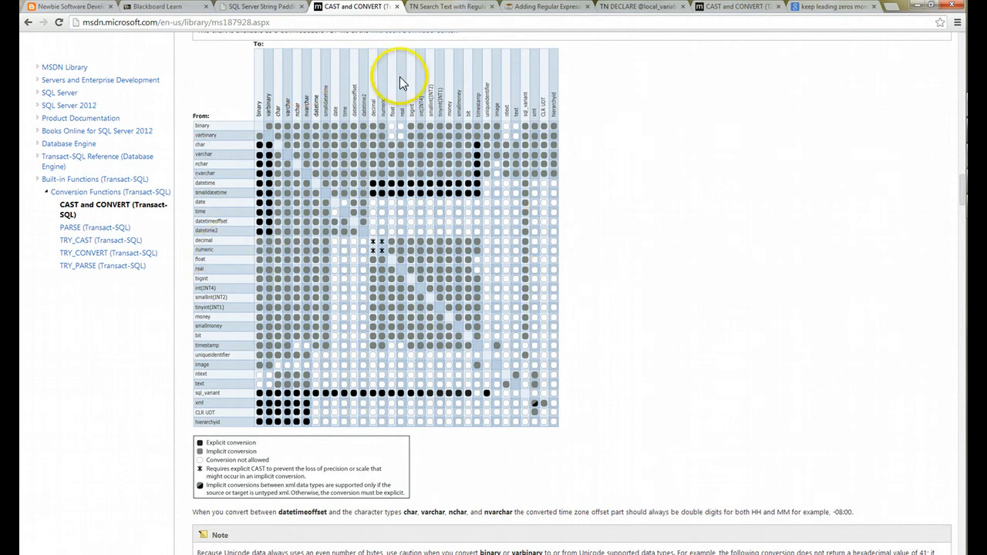
{"action": "mouse_move", "coordinate": [223, 331]}
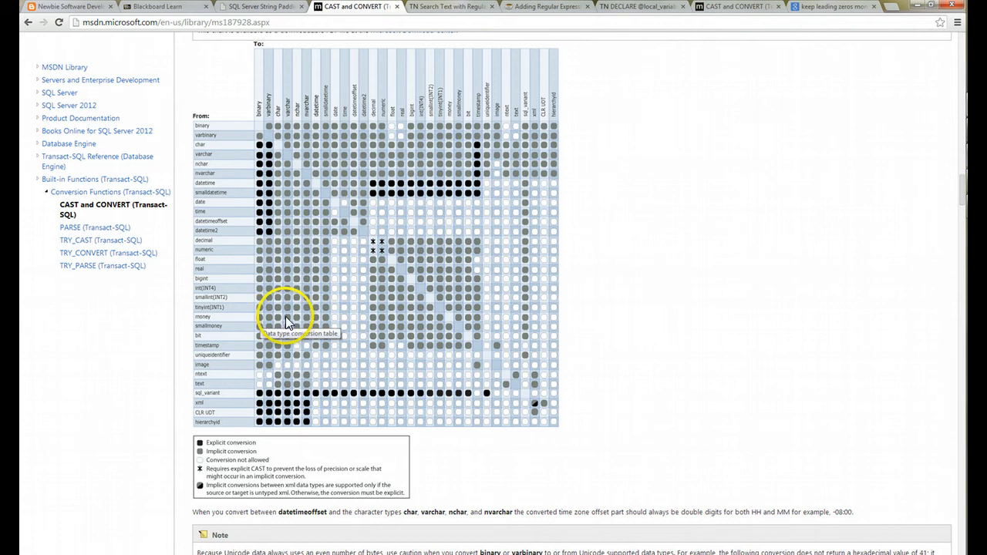
{"action": "mouse_move", "coordinate": [348, 323]}
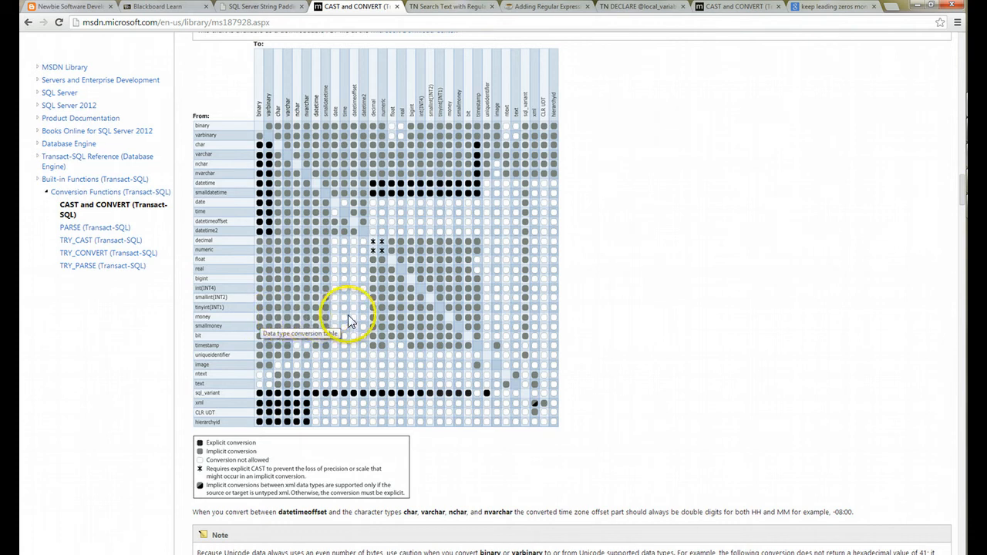
{"action": "mouse_move", "coordinate": [404, 321]}
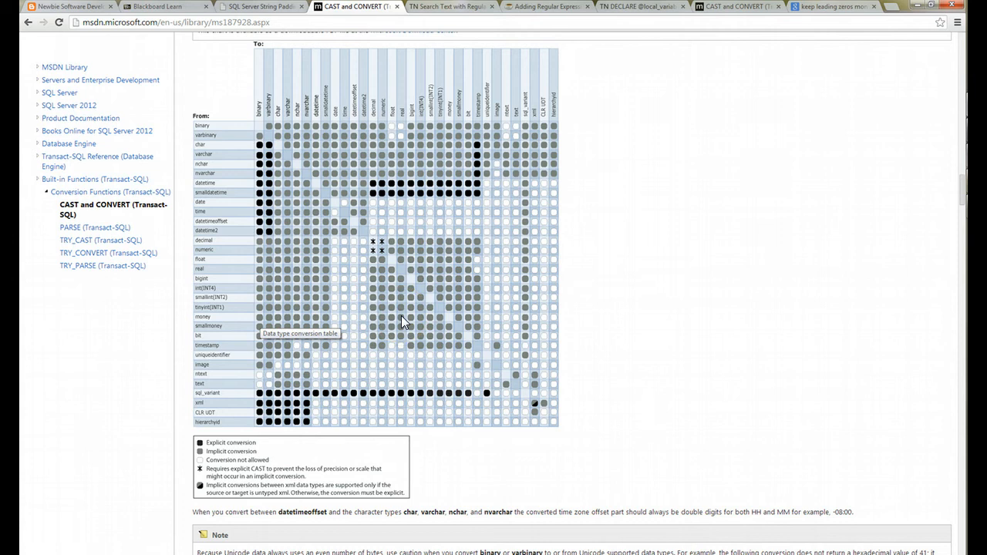
{"action": "mouse_move", "coordinate": [363, 322]}
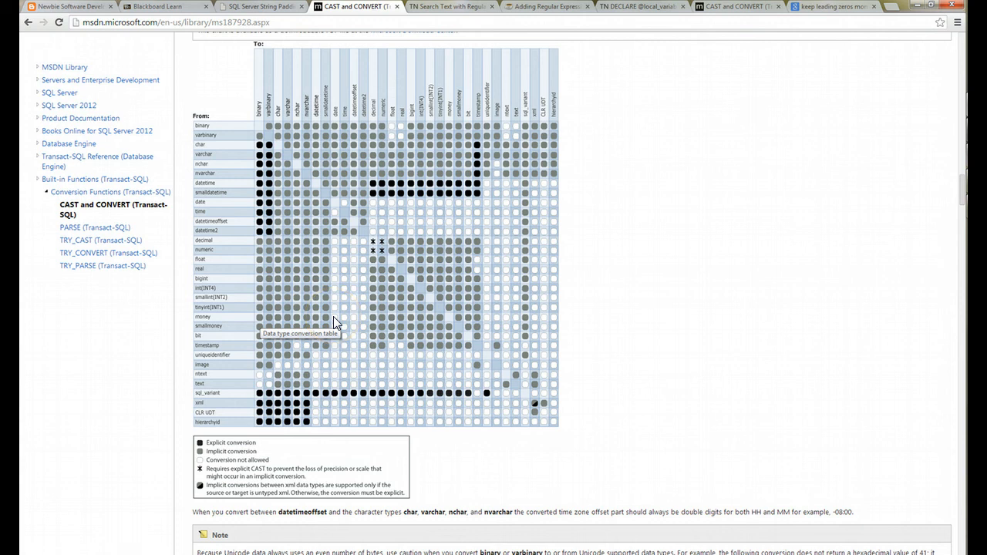
{"action": "mouse_move", "coordinate": [385, 325]}
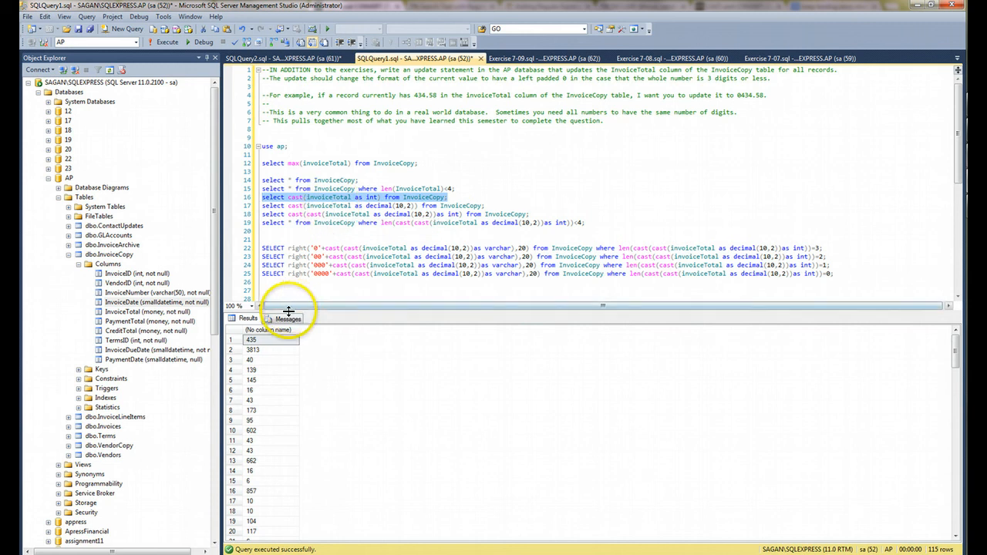
Step: Append 'where InvoiceID = 115' to the cast(InvoiceTotal as int) query
{"action": "left_click", "coordinate": [251, 339]}
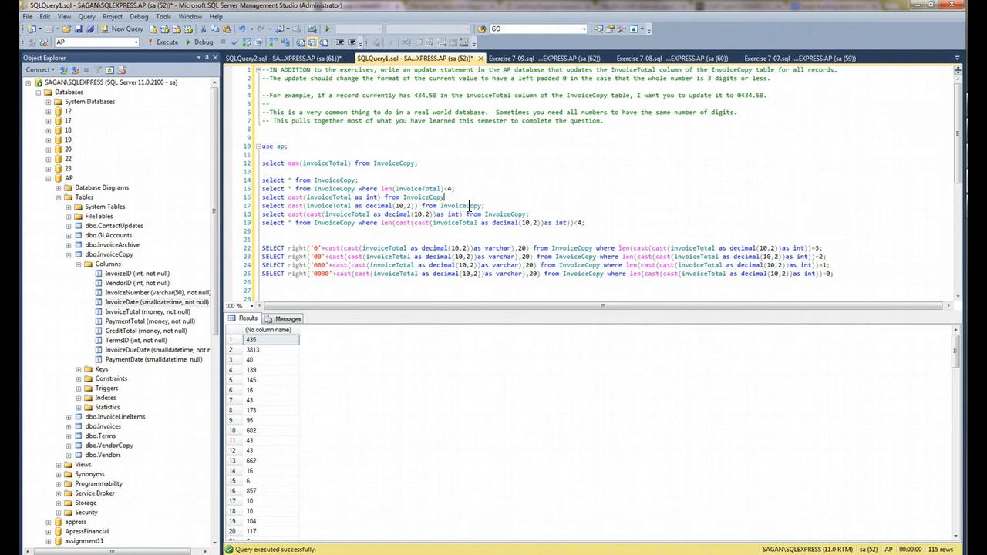
{"action": "type", "text": "where"}
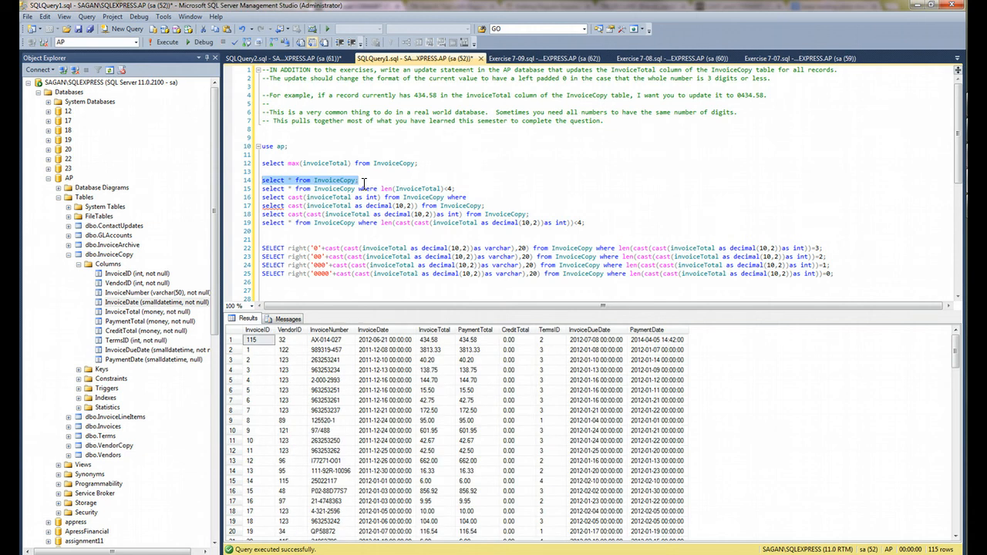
{"action": "left_click", "coordinate": [253, 339]}
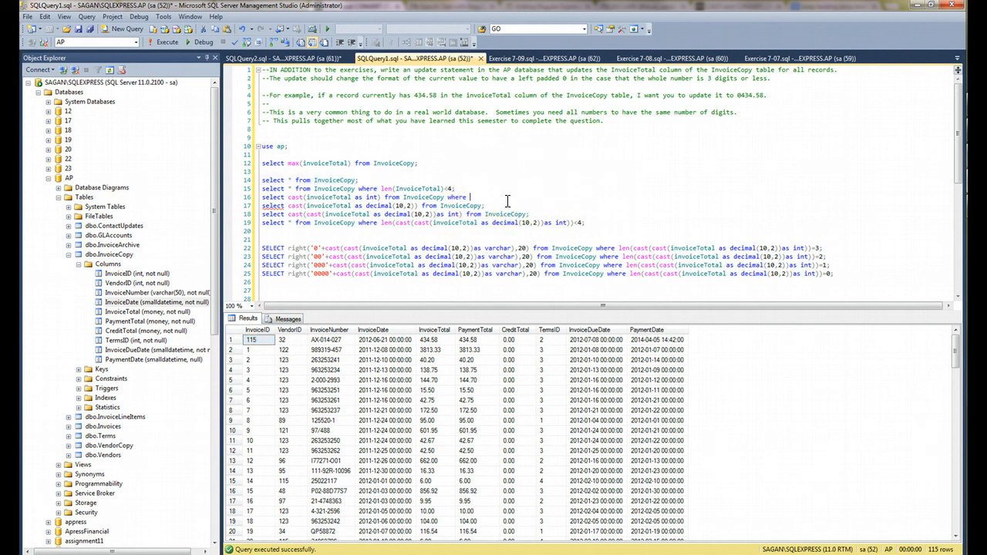
{"action": "type", "text": "invoice"}
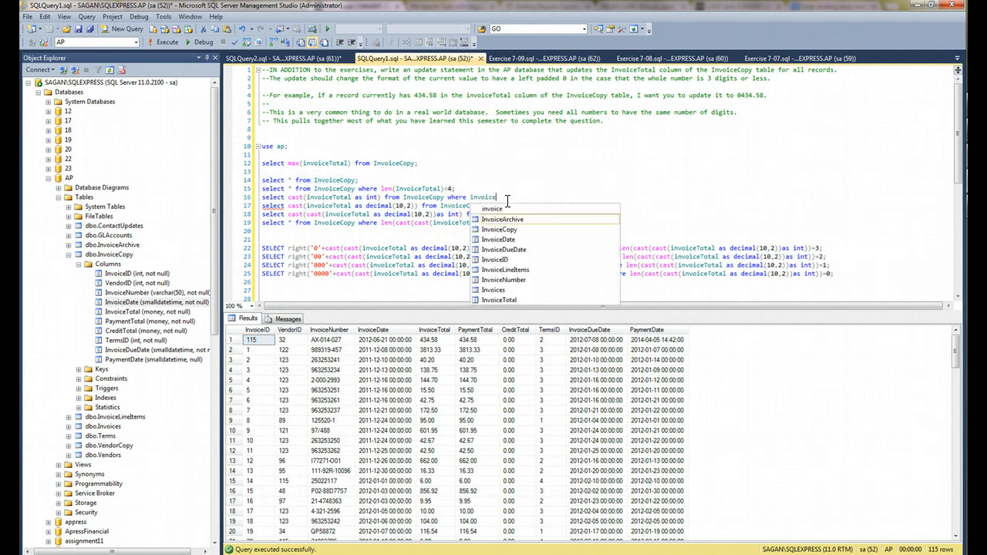
{"action": "type", "text": "ID = 115;"}
{"action": "type", "text": "select invoice"}
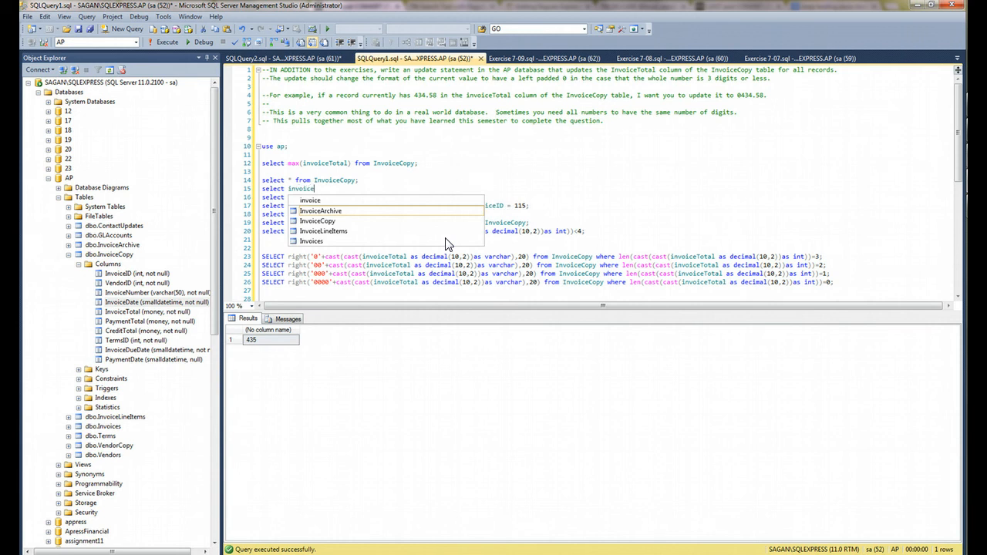
Step: Write and run 'select InvoiceTotal from InvoiceCopy where InvoiceID = 115;', returning 434.50
{"action": "type", "text": "Total fr"}
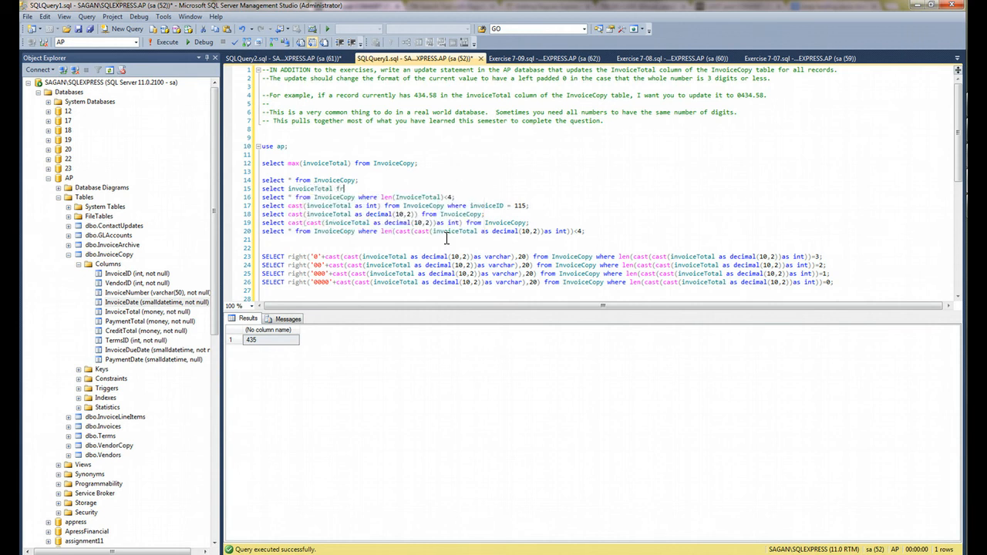
{"action": "type", "text": "invoiceCopy where i"}
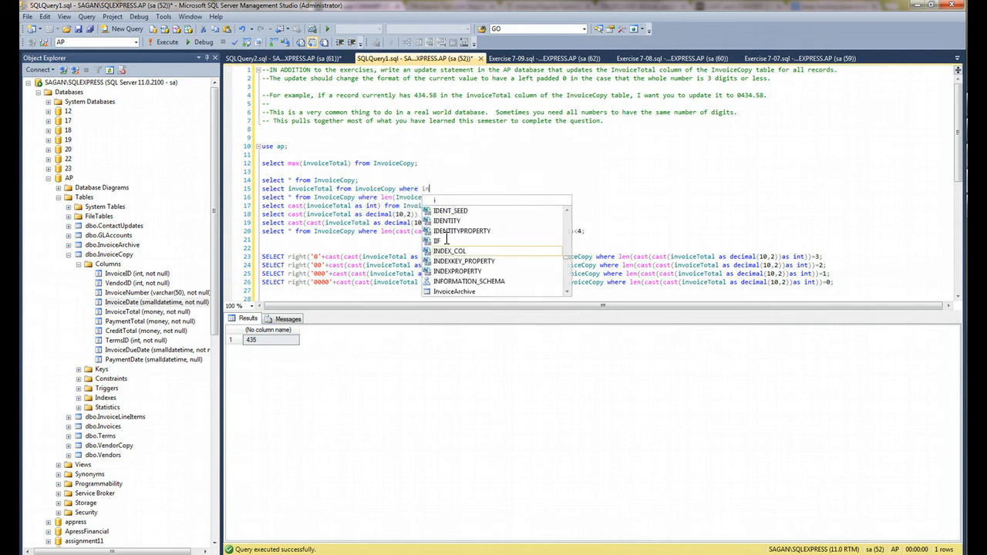
{"action": "type", "text": "nvoiceID ="}
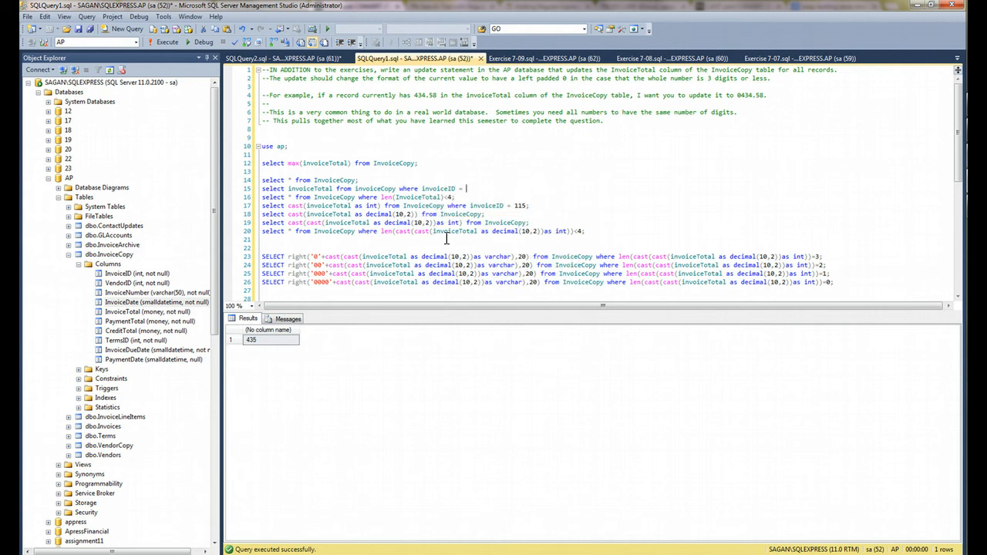
{"action": "type", "text": "115;"}
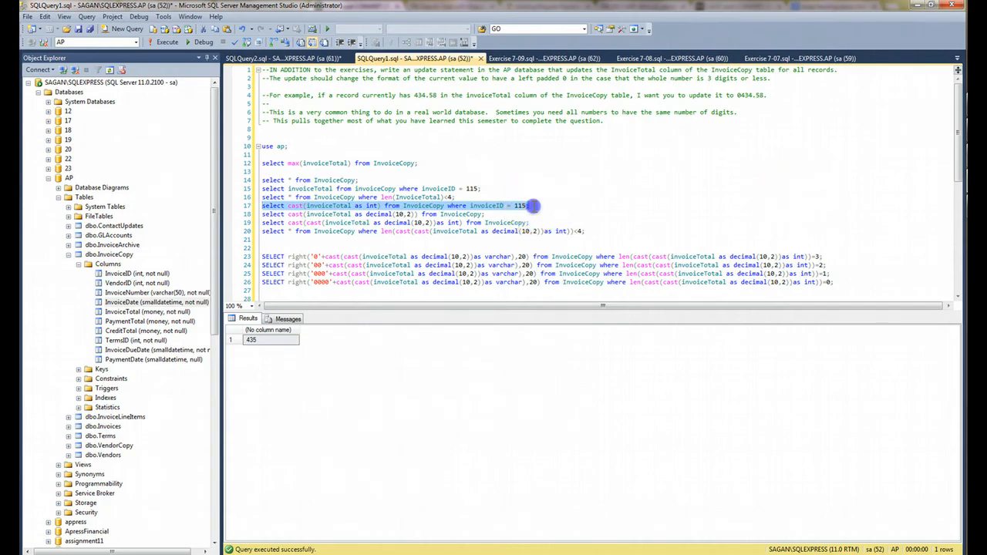
{"action": "left_click", "coordinate": [531, 207]}
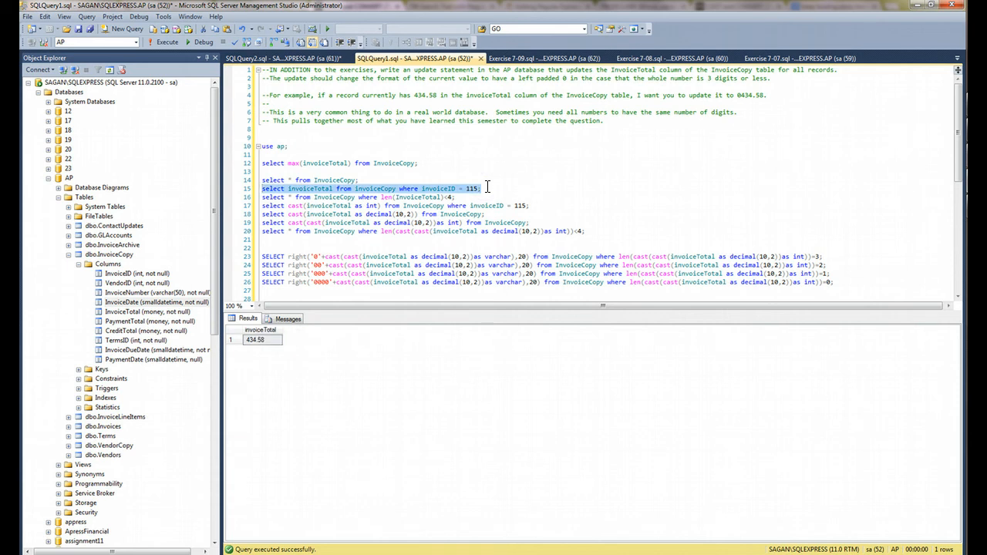
{"action": "left_click", "coordinate": [259, 341]}
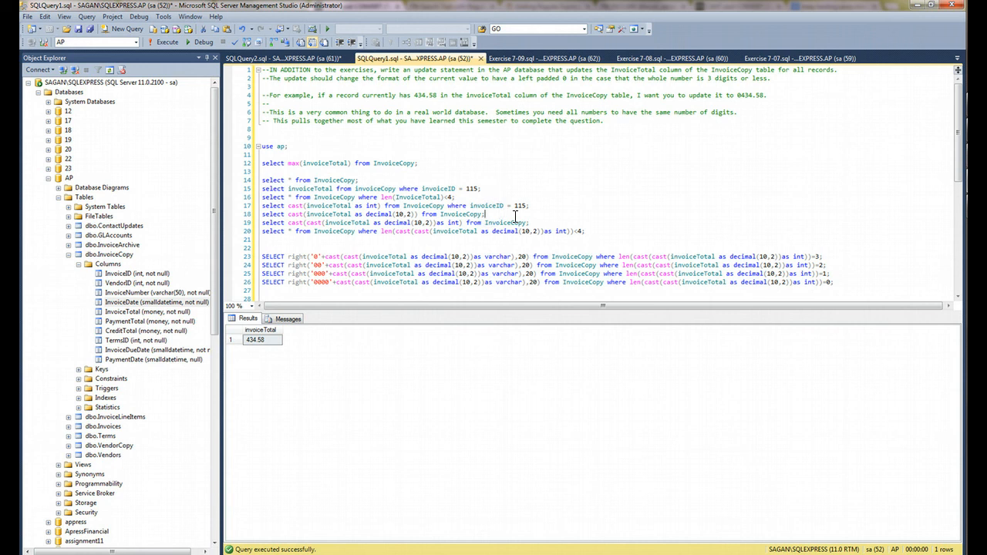
Step: Execute the cast(InvoiceTotal as decimal(10,2)) query across InvoiceCopy
{"action": "left_click", "coordinate": [166, 41]}
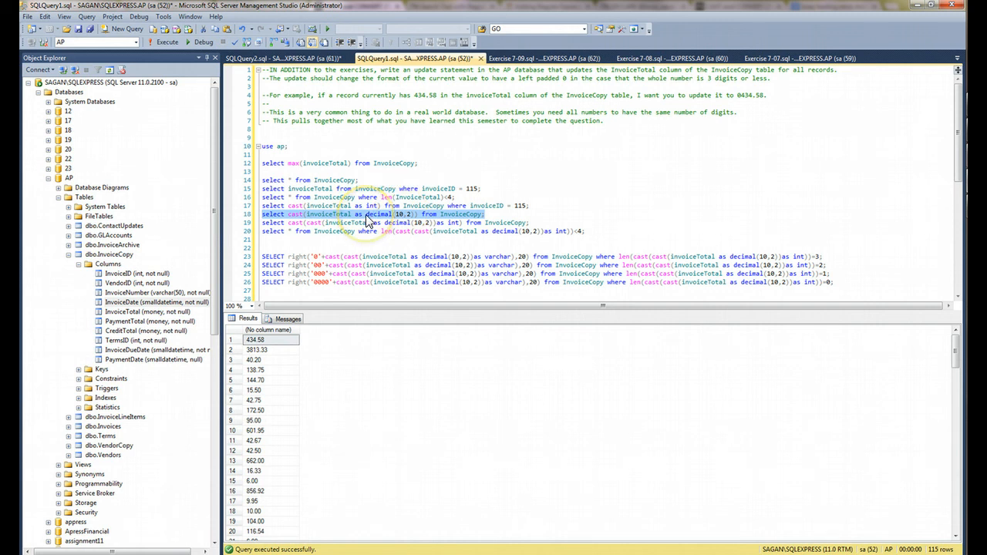
{"action": "mouse_move", "coordinate": [431, 222]}
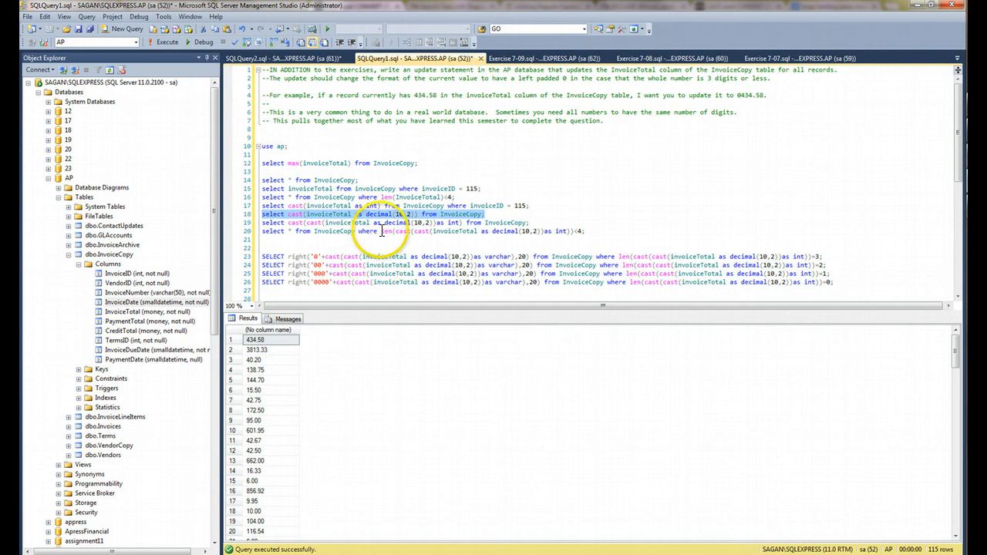
{"action": "mouse_move", "coordinate": [393, 222]}
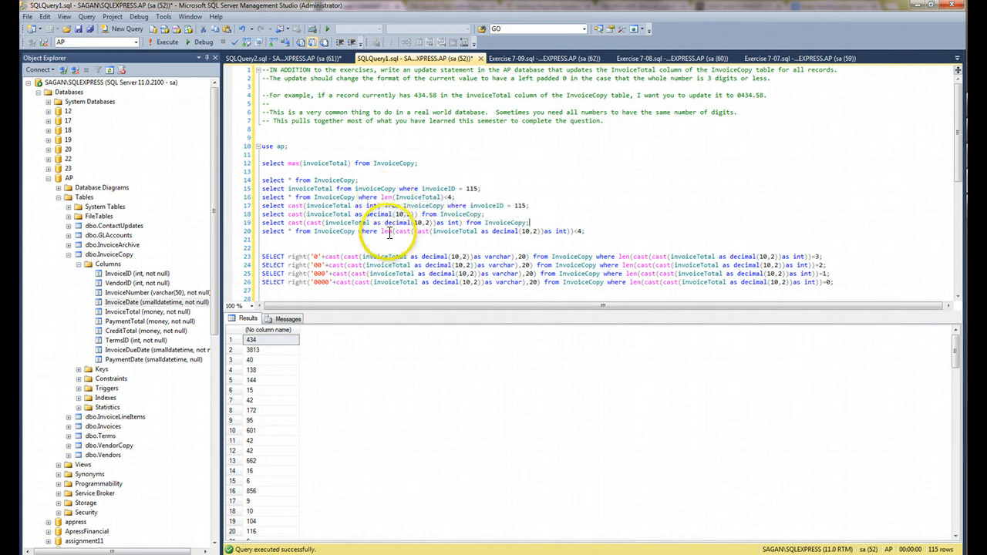
{"action": "mouse_move", "coordinate": [386, 231]}
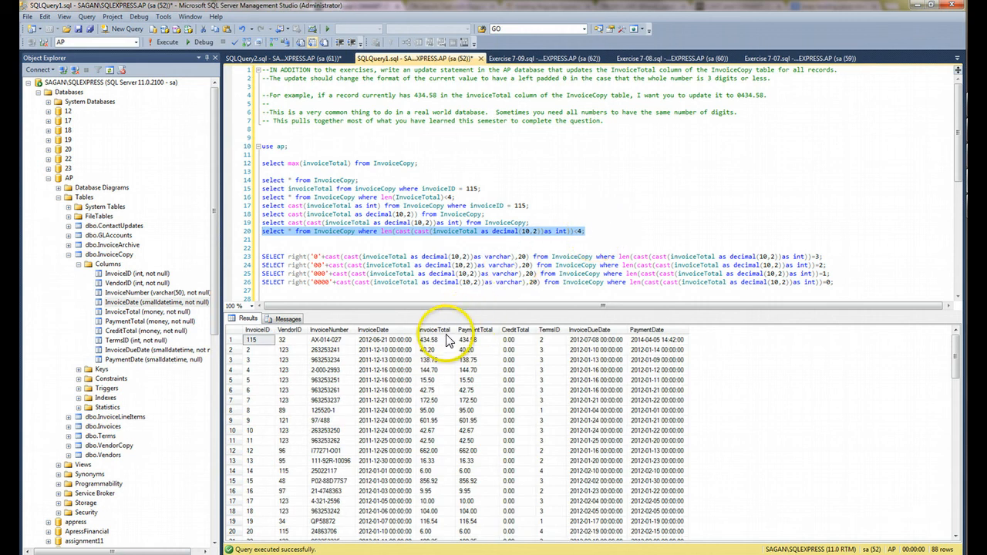
{"action": "left_click", "coordinate": [430, 340]}
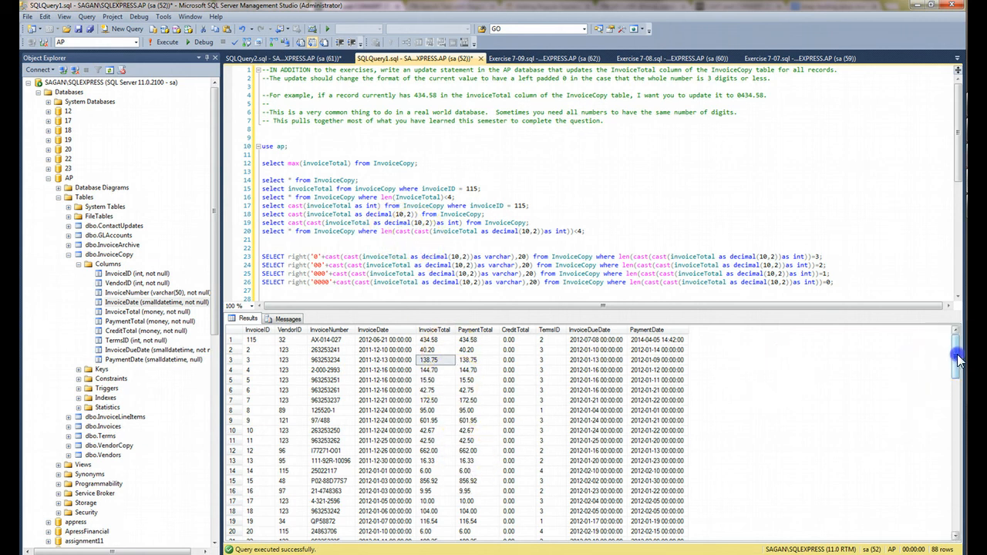
{"action": "scroll", "scroll_direction": "down", "scroll_amount": 3}
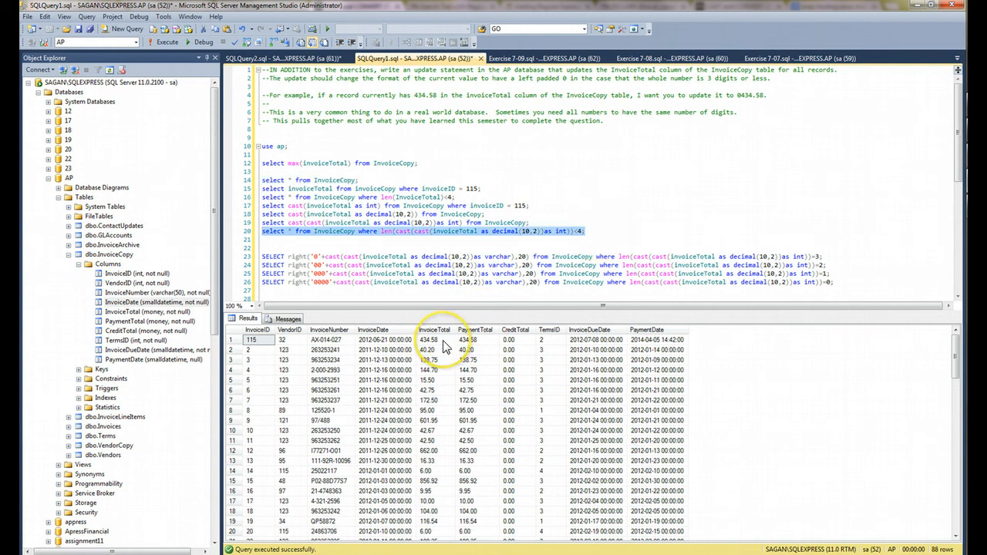
{"action": "left_click", "coordinate": [433, 340]}
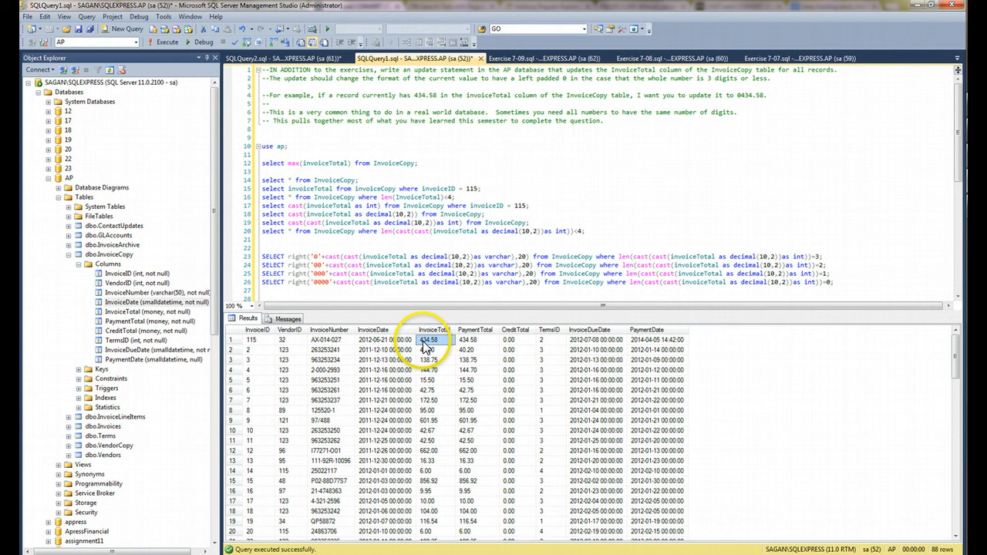
{"action": "left_click", "coordinate": [430, 350]}
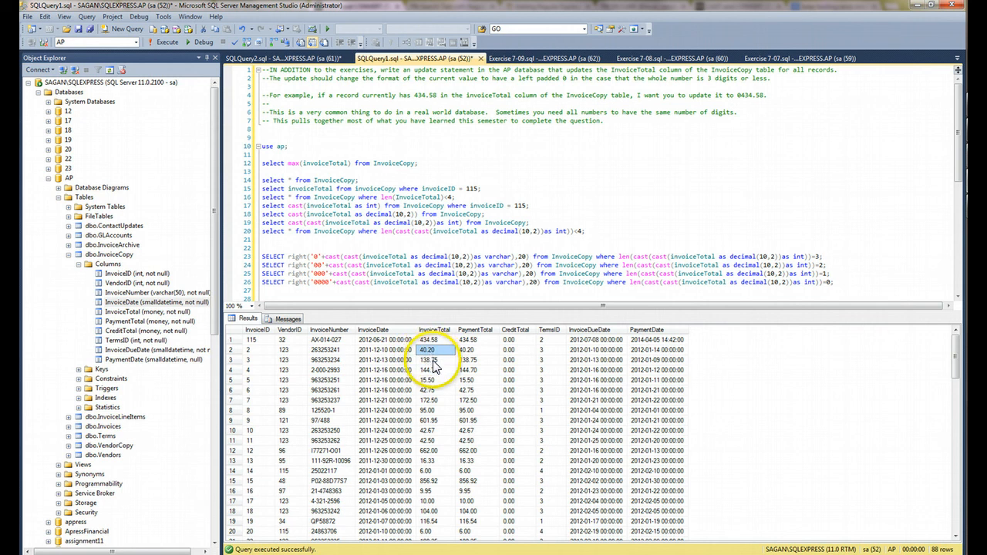
{"action": "left_click", "coordinate": [426, 360]}
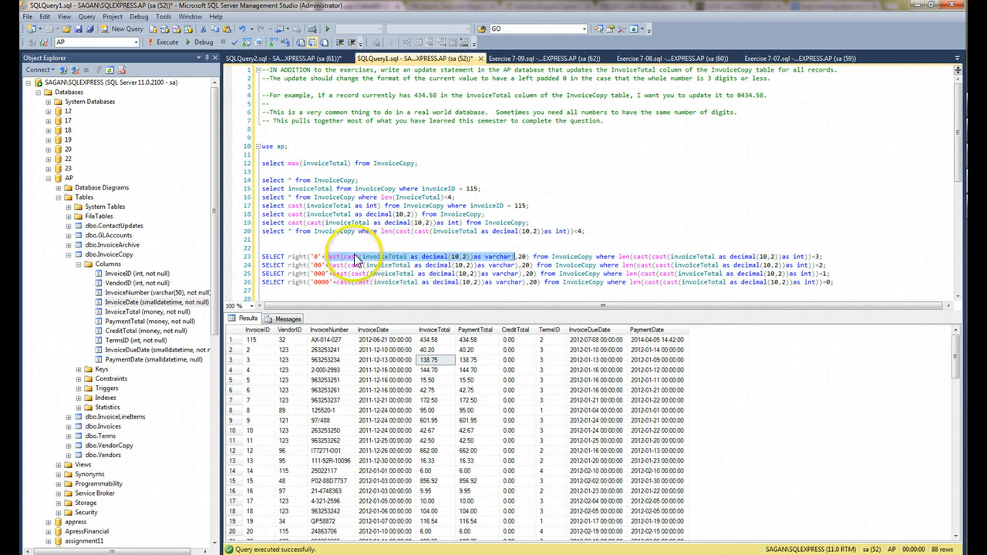
{"action": "mouse_move", "coordinate": [346, 256]}
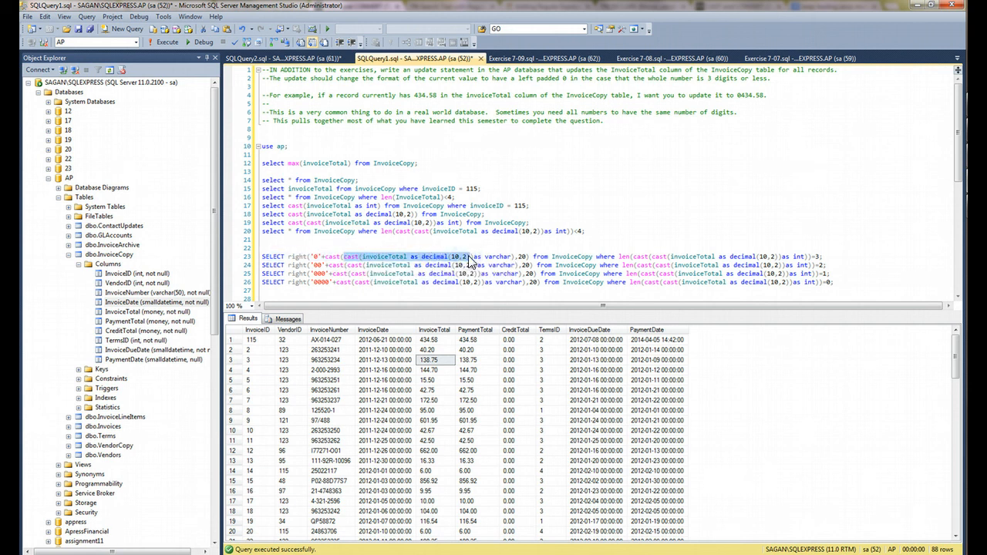
{"action": "mouse_move", "coordinate": [327, 256]}
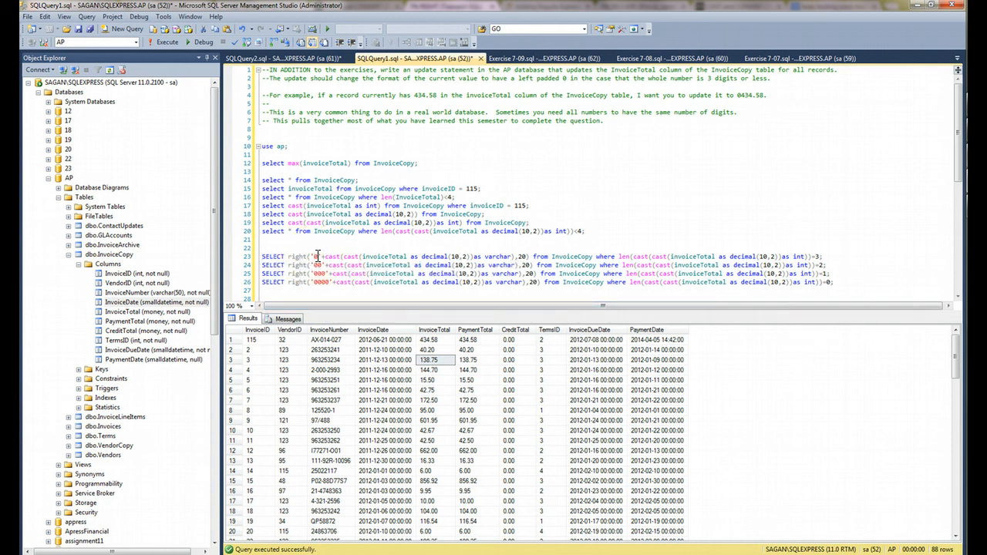
{"action": "mouse_move", "coordinate": [512, 259]}
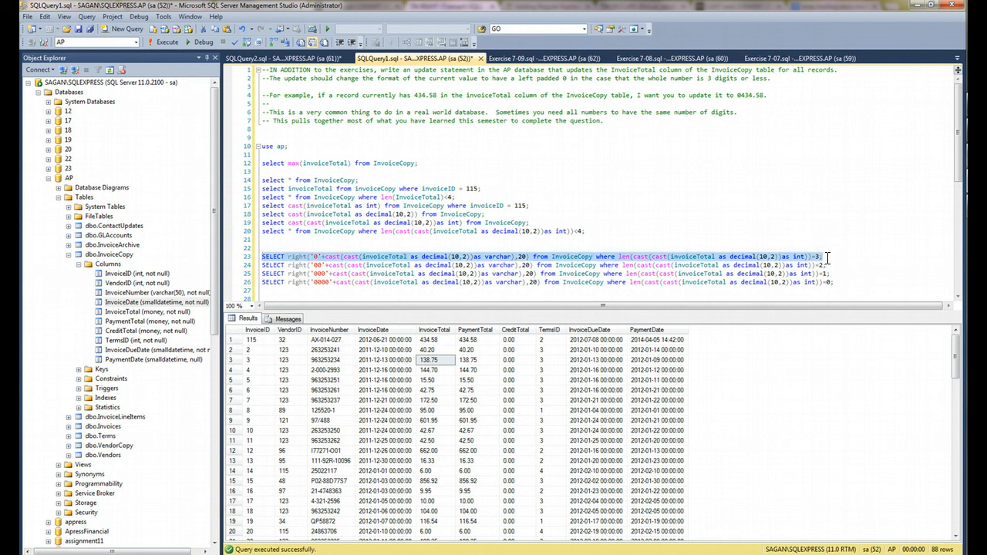
Step: Execute the first right('0'+cast(...)) padding query, returning totals like 0434.50
{"action": "left_click", "coordinate": [166, 41]}
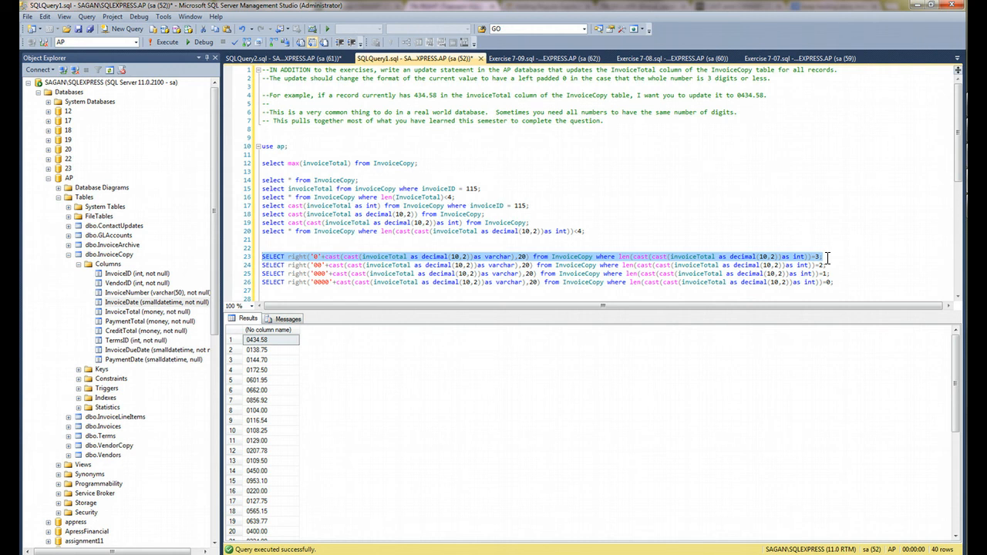
{"action": "left_click", "coordinate": [318, 256]}
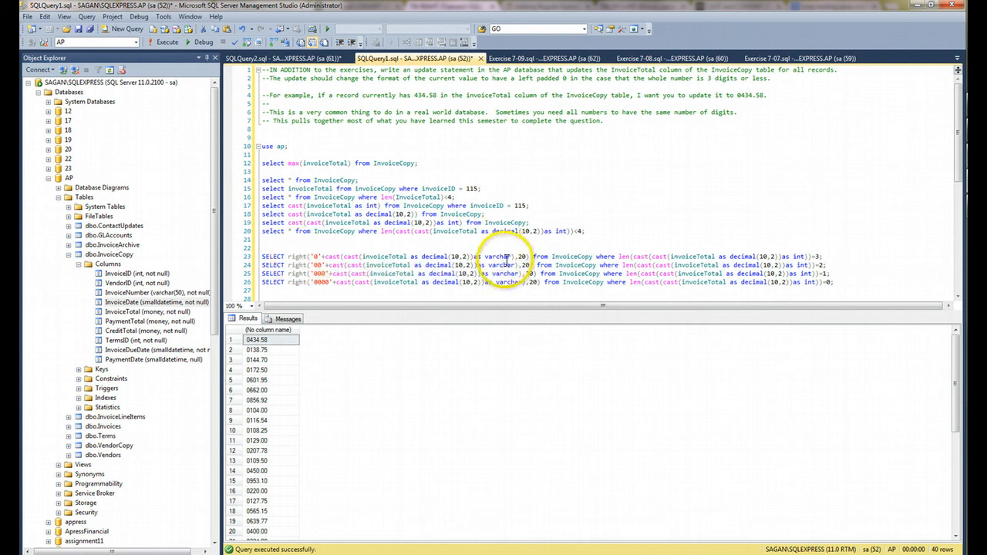
{"action": "mouse_move", "coordinate": [506, 266]}
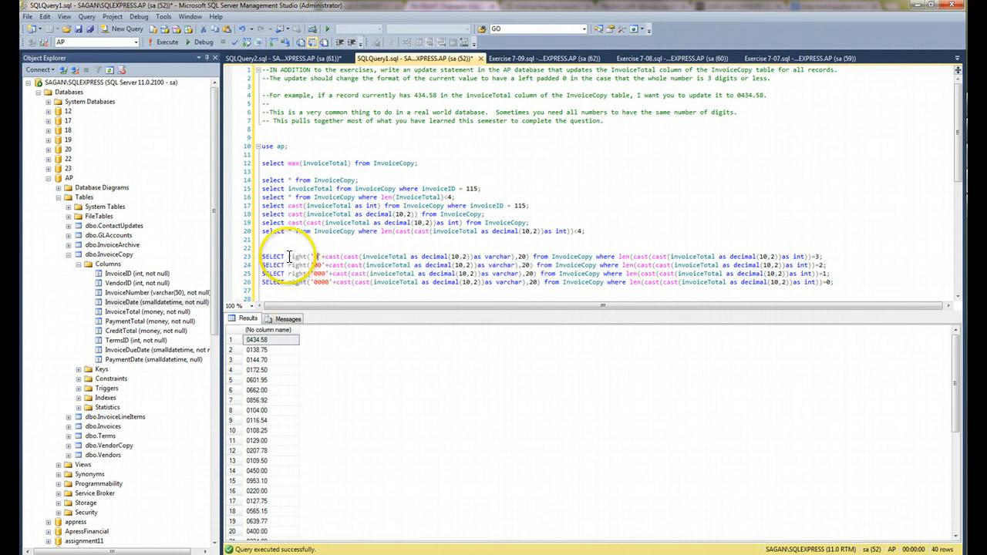
{"action": "left_click", "coordinate": [256, 349]}
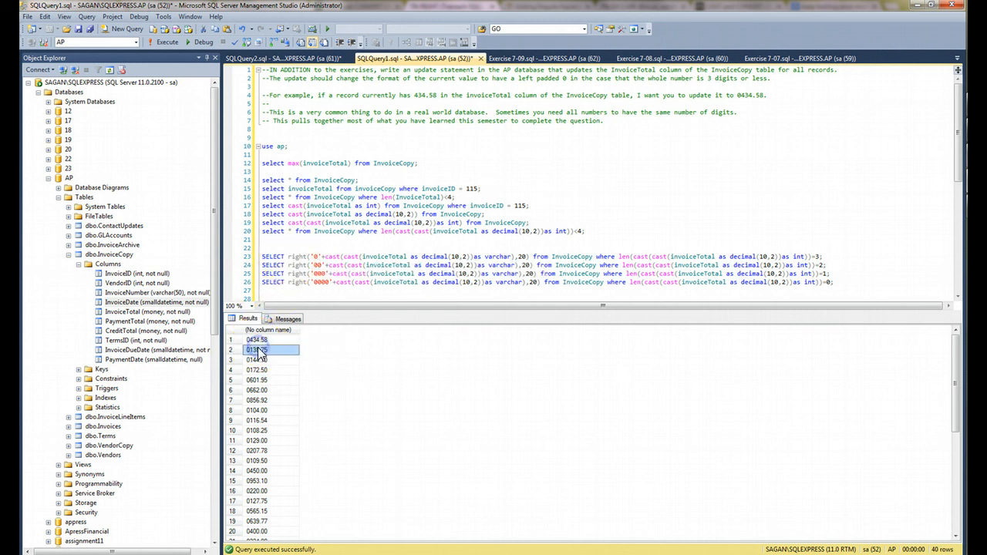
{"action": "left_click", "coordinate": [256, 361]}
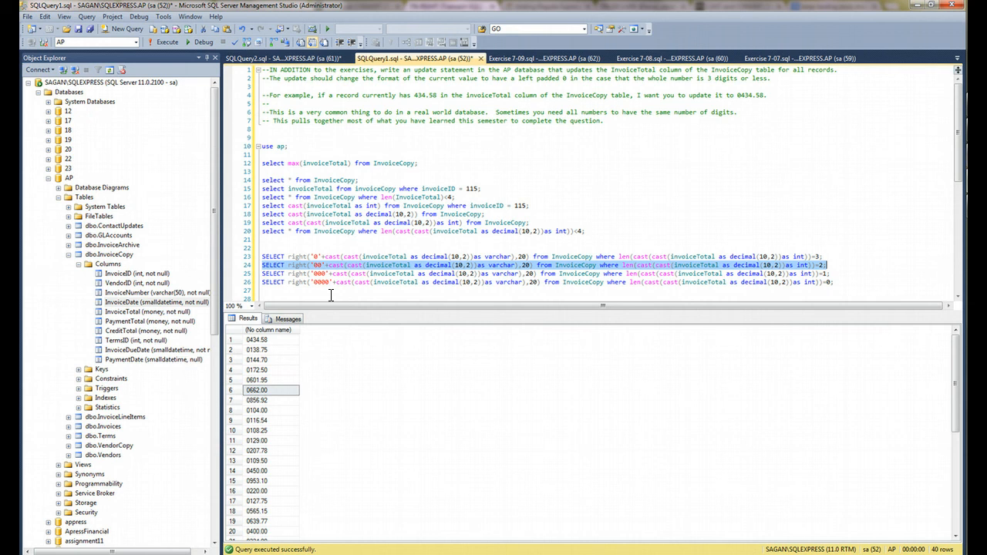
{"action": "left_click", "coordinate": [166, 43]}
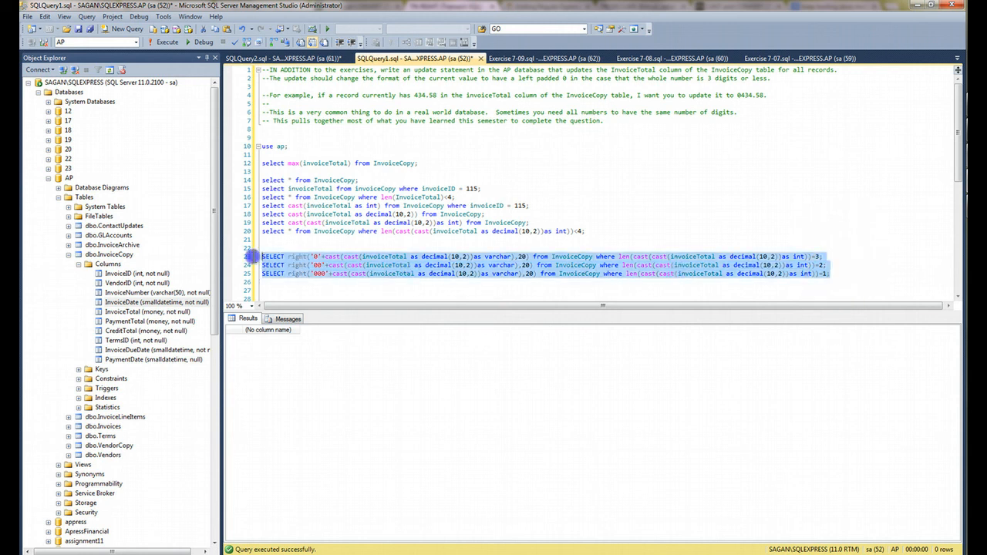
Step: Execute the three RIGHT-padding SELECTs together, returning 0434.58, 0040.20 and 0006.00
{"action": "key", "text": "F5"}
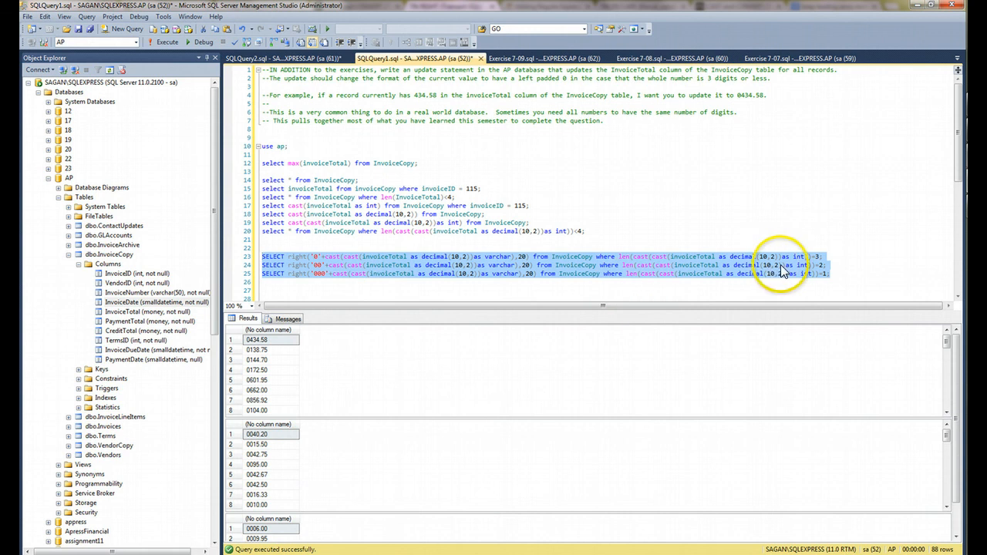
{"action": "left_click", "coordinate": [830, 274]}
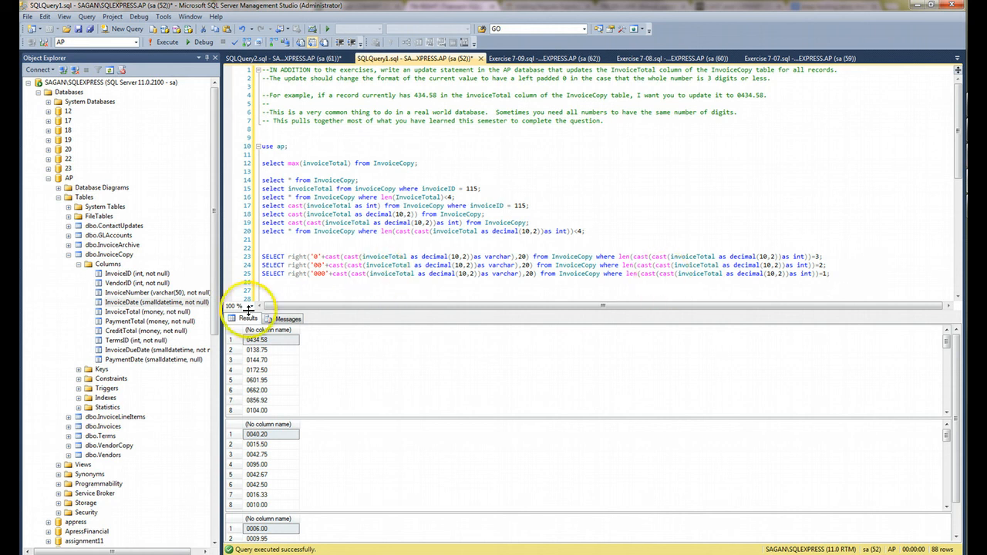
{"action": "left_click", "coordinate": [142, 311]}
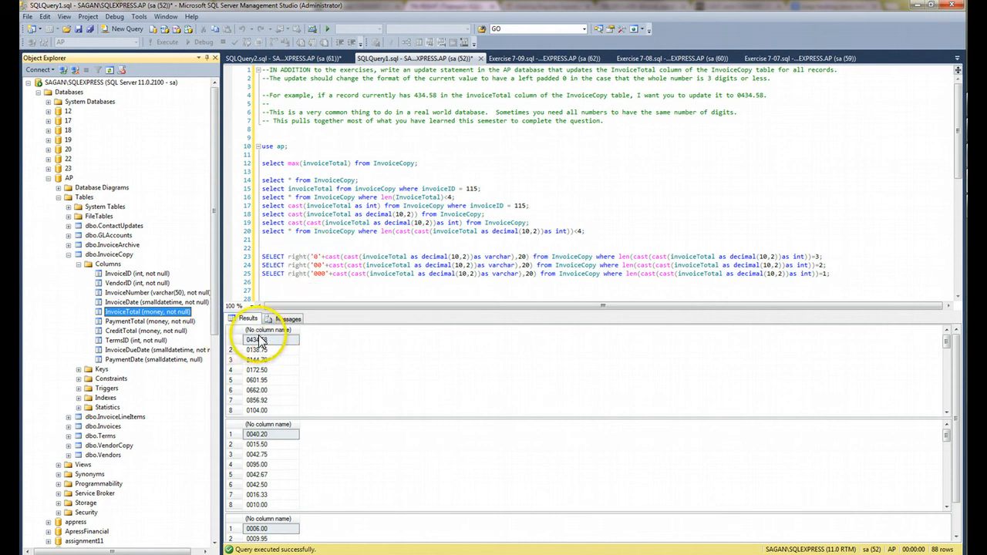
{"action": "left_click", "coordinate": [256, 348]}
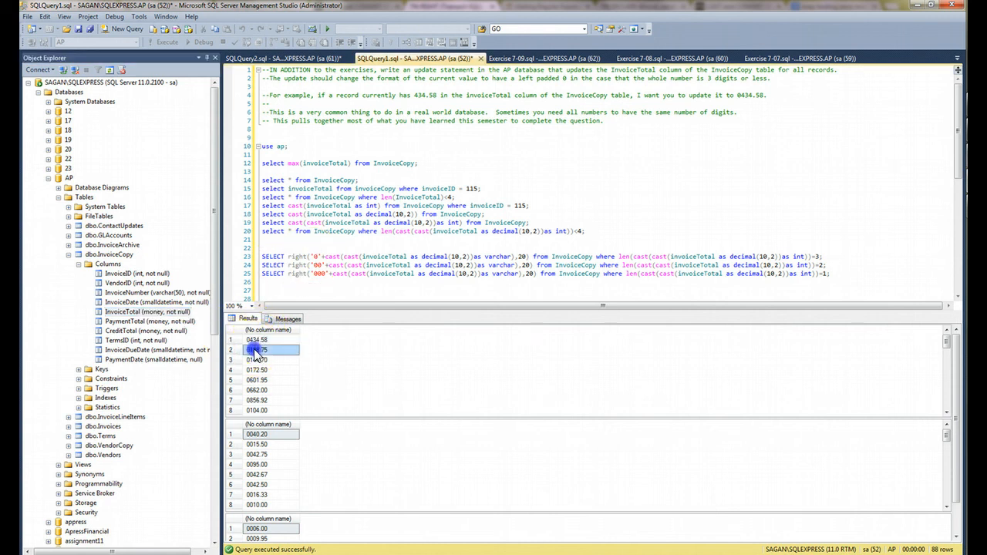
{"action": "left_click", "coordinate": [256, 360]}
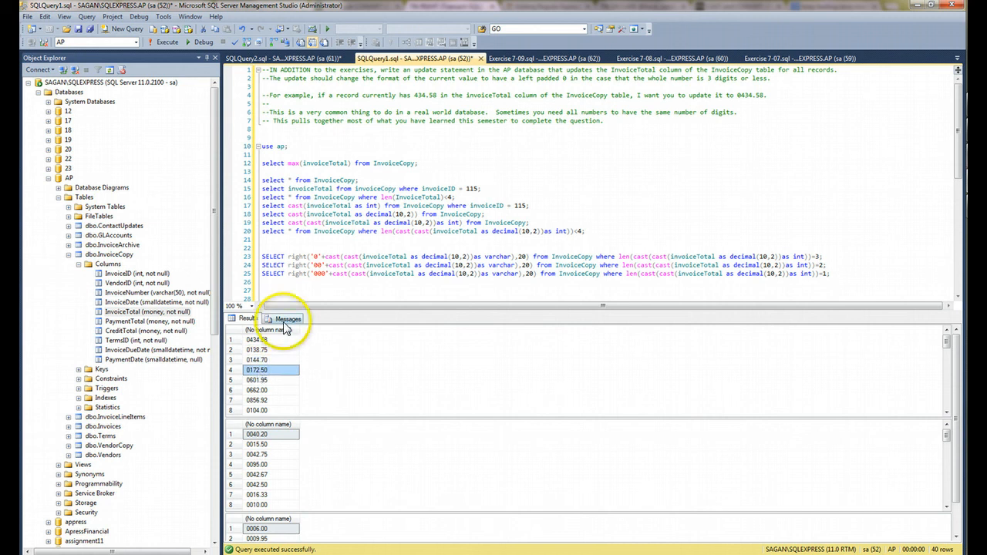
{"action": "mouse_move", "coordinate": [345, 274]}
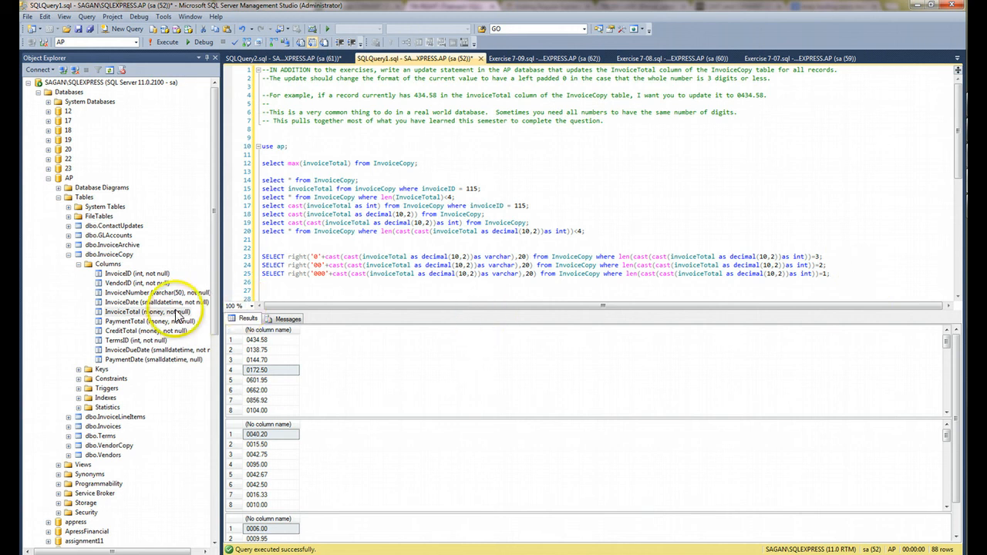
{"action": "left_click", "coordinate": [127, 311]}
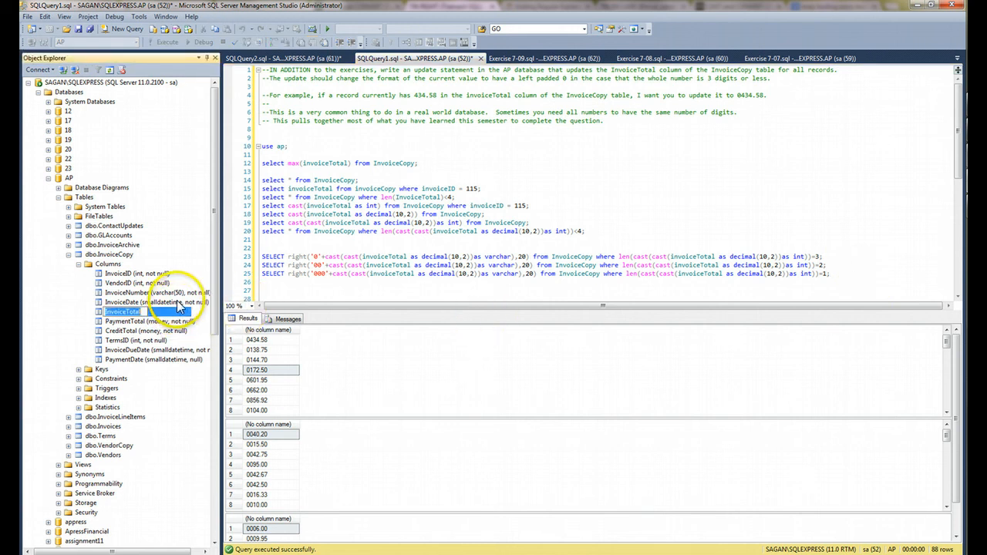
{"action": "left_click", "coordinate": [136, 311]}
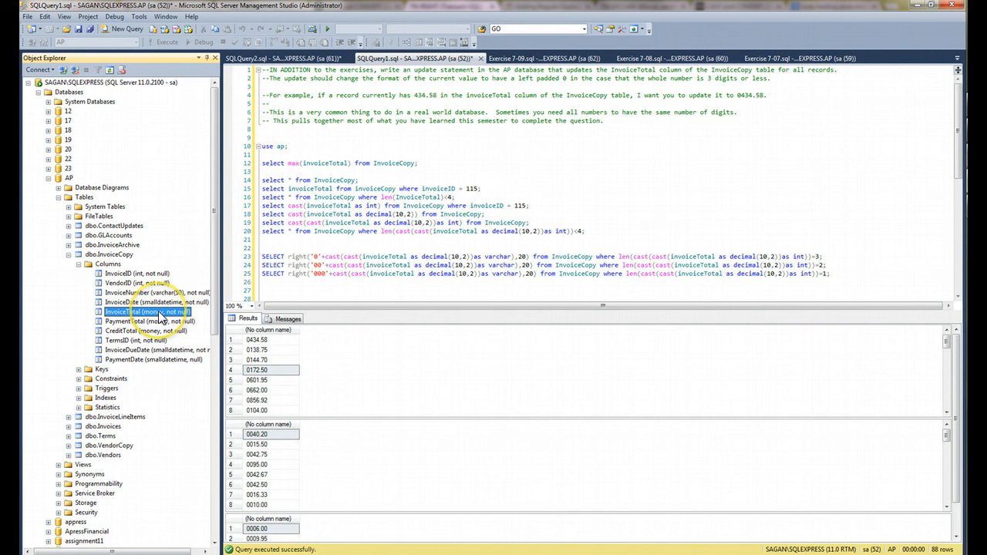
{"action": "mouse_move", "coordinate": [389, 301]}
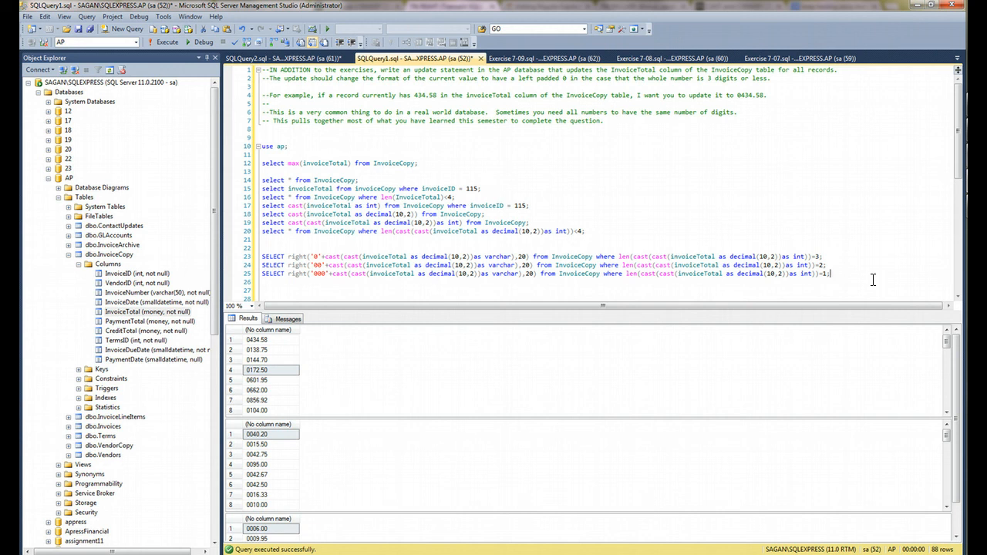
{"action": "mouse_move", "coordinate": [649, 191]}
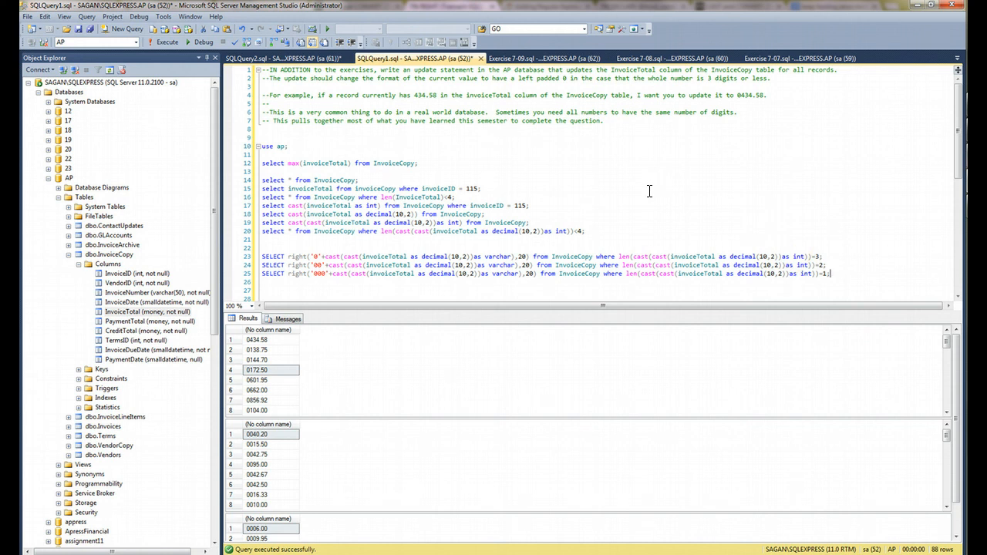
{"action": "mouse_move", "coordinate": [459, 194]}
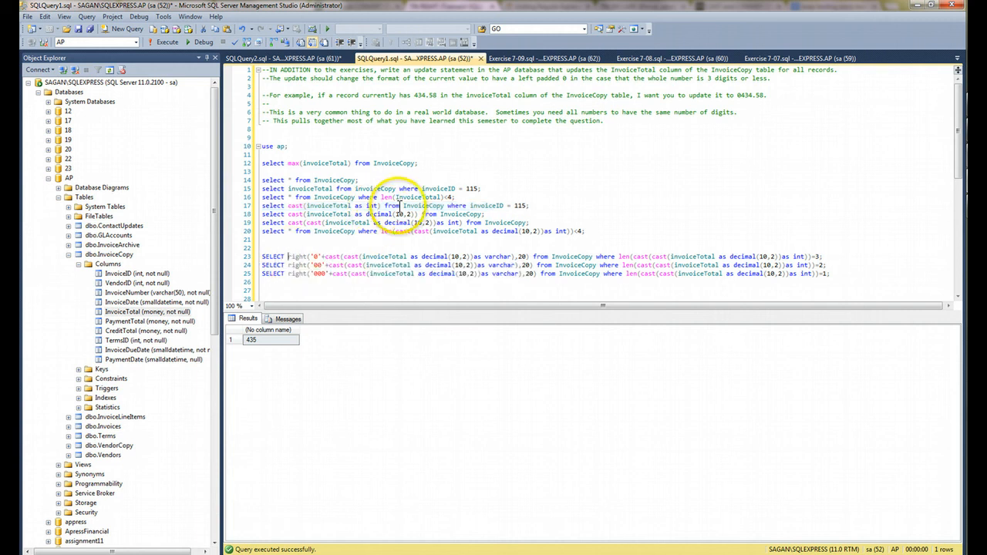
{"action": "mouse_move", "coordinate": [459, 231]}
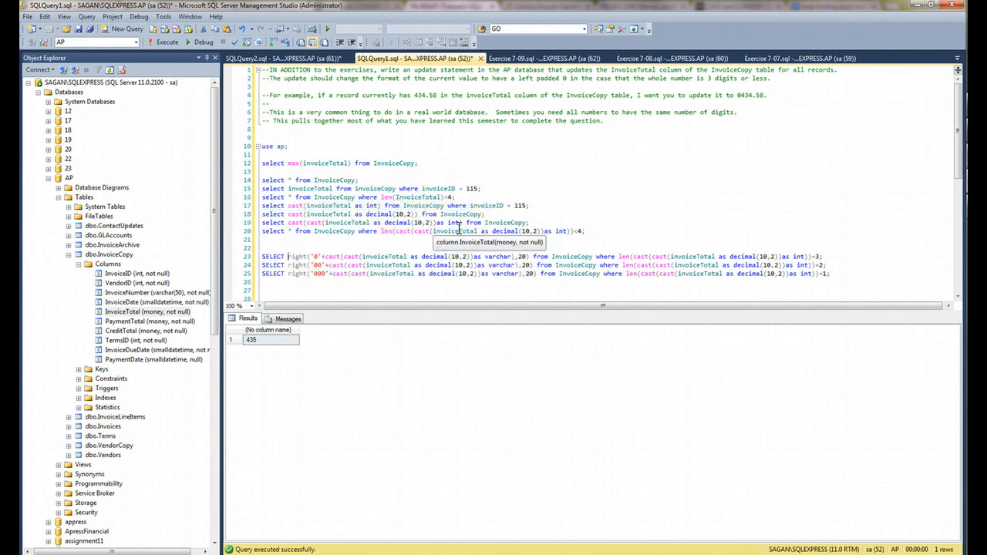